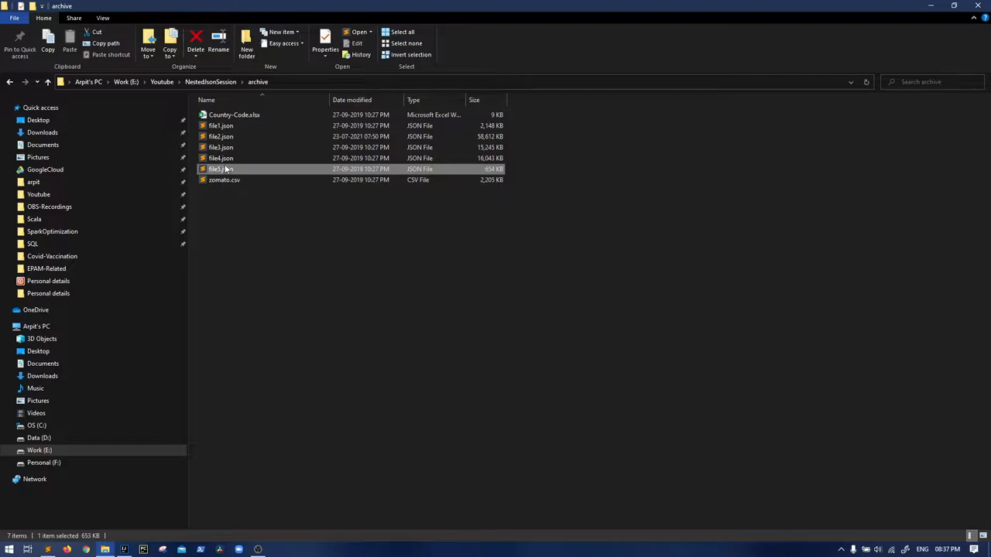
{"action": "mouse_move", "coordinate": [221, 169]}
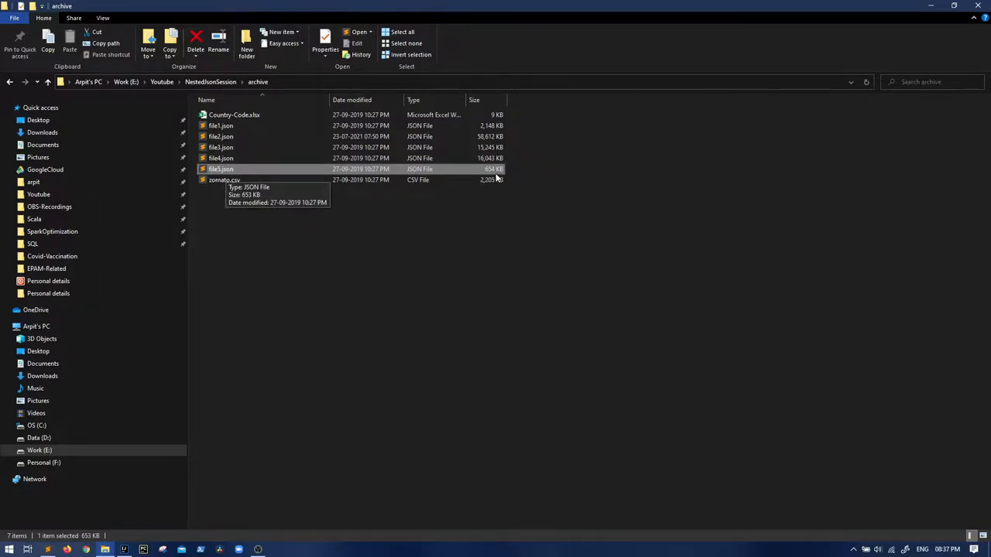
{"action": "mouse_move", "coordinate": [449, 164]}
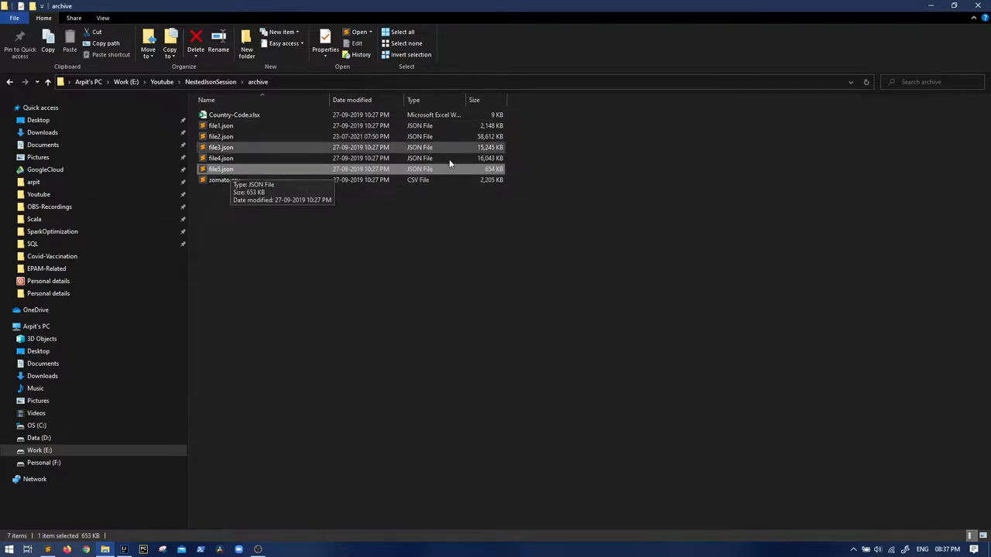
Step: Open file5.json from the archive folder in a text editor to inspect its raw JSON
{"action": "double_click", "coordinate": [221, 169]}
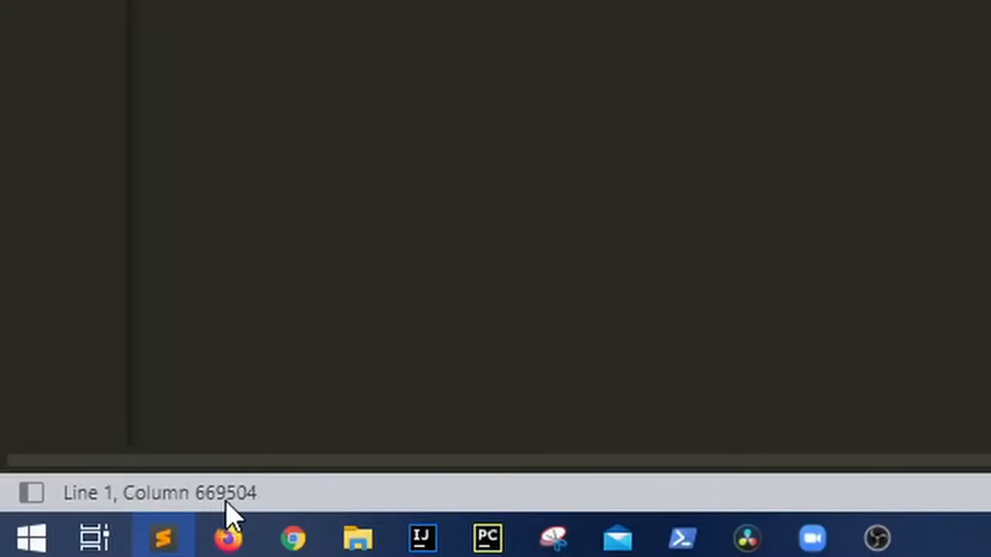
{"action": "mouse_move", "coordinate": [228, 518]}
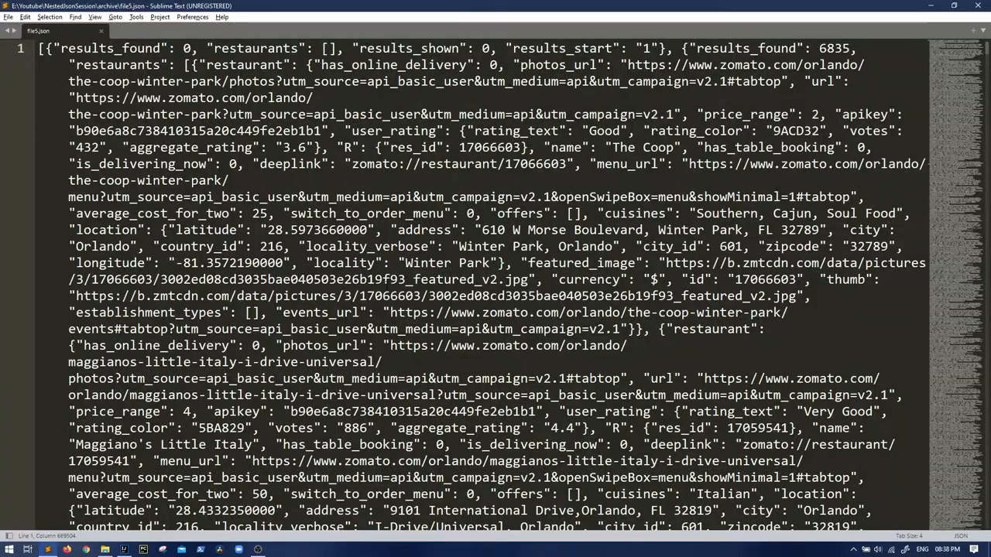
{"action": "scroll", "scroll_direction": "down", "scroll_amount": 3}
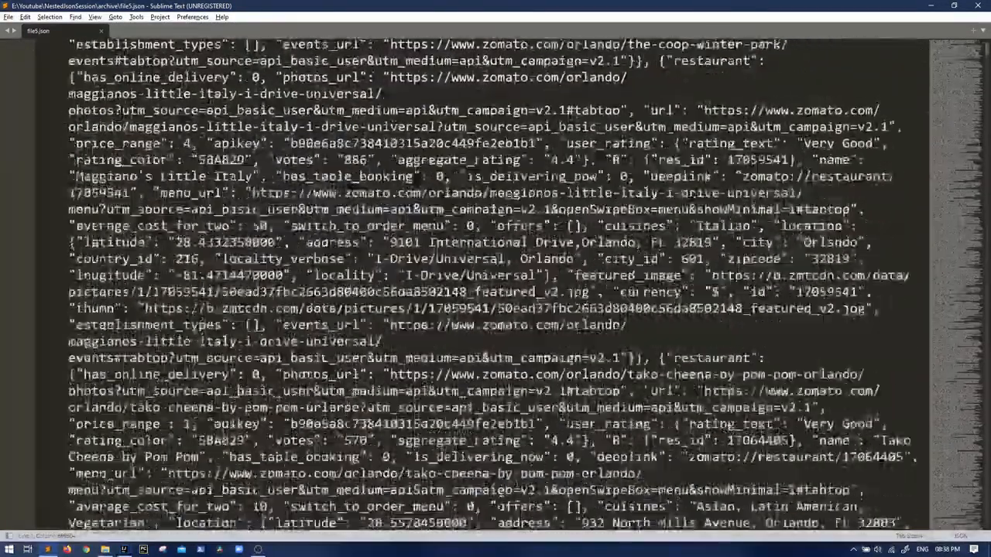
{"action": "scroll", "scroll_direction": "down", "scroll_amount": 3}
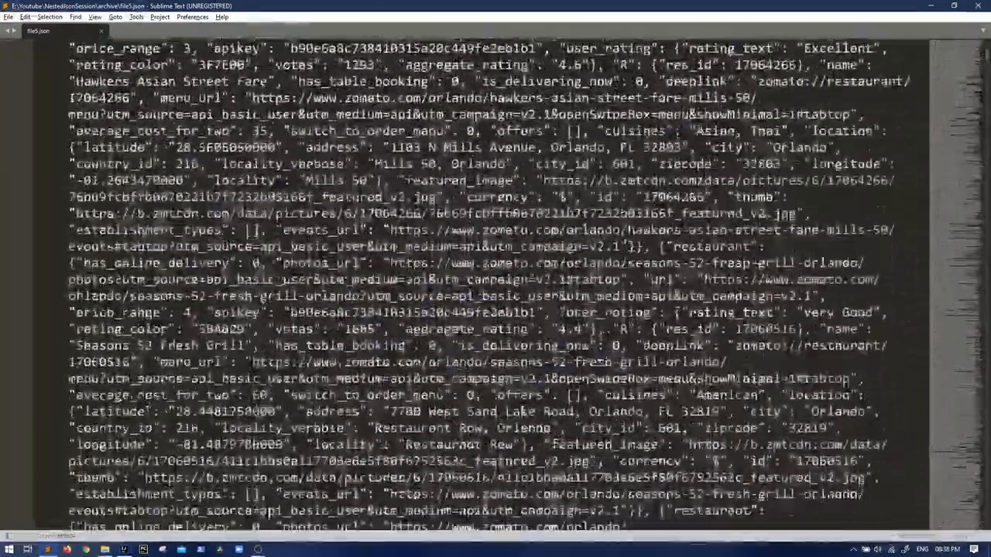
{"action": "scroll", "scroll_direction": "down", "scroll_amount": 3}
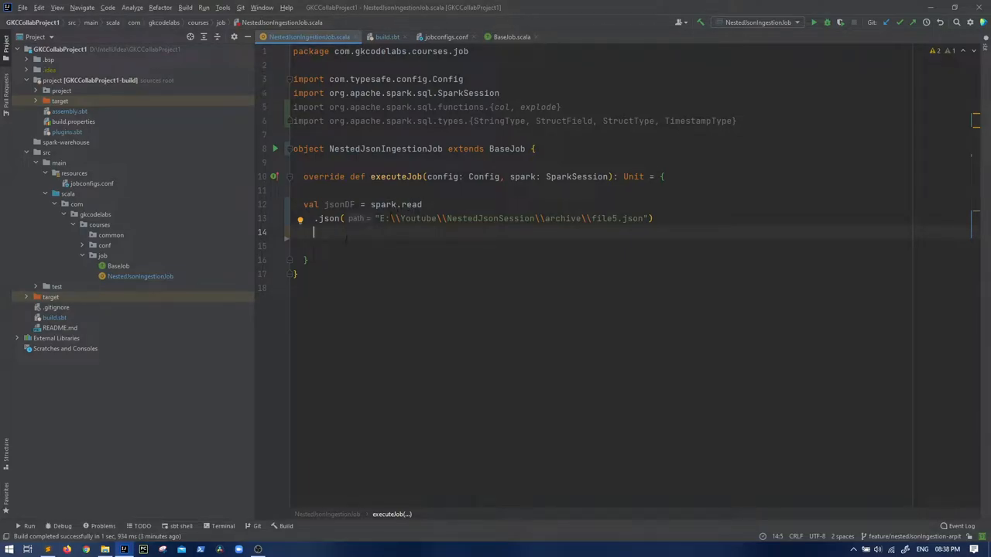
Step: Add jsonDF.show(truncate = false) and jsonDF.printSchema() after the read, then run the job
{"action": "type", "text": "jso"}
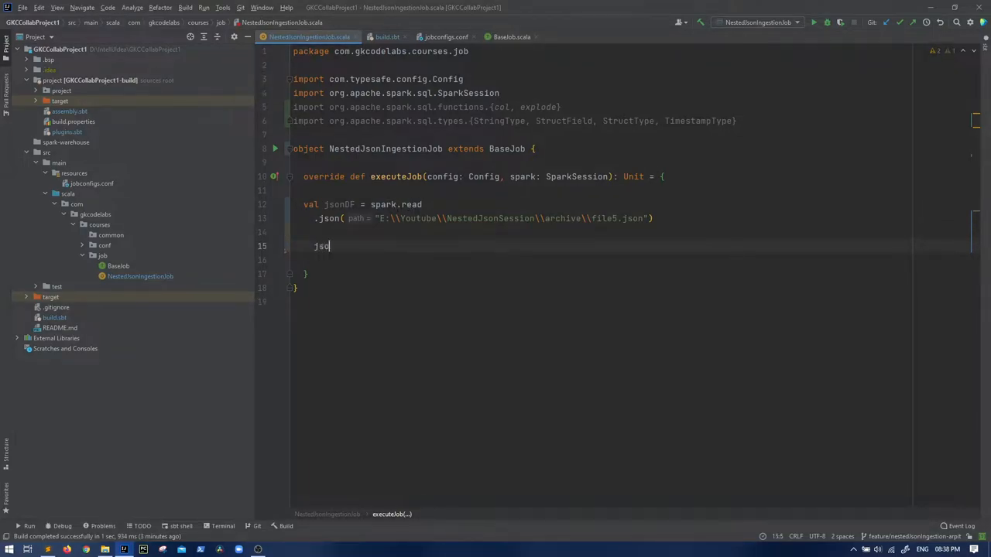
{"action": "type", "text": "nDF"}
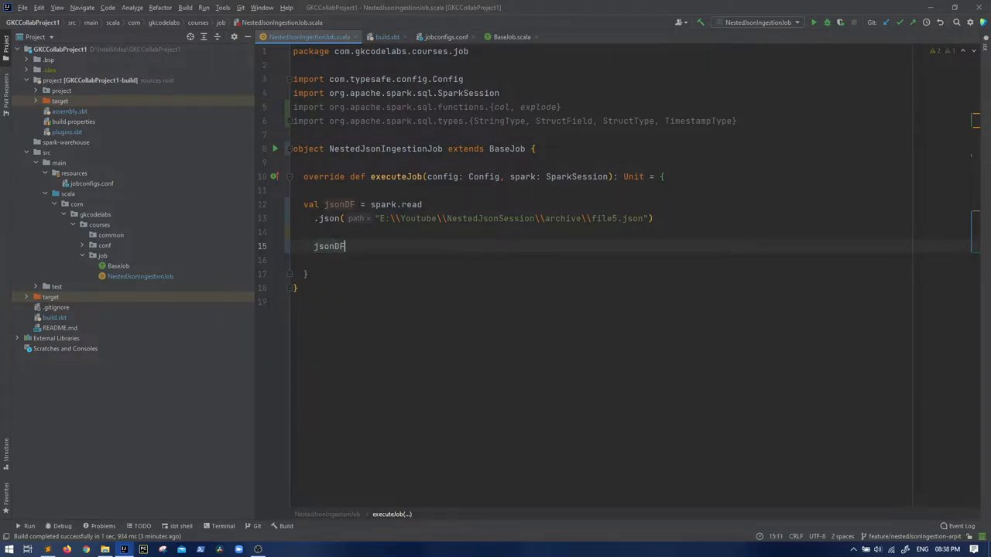
{"action": "type", "text": ".d"}
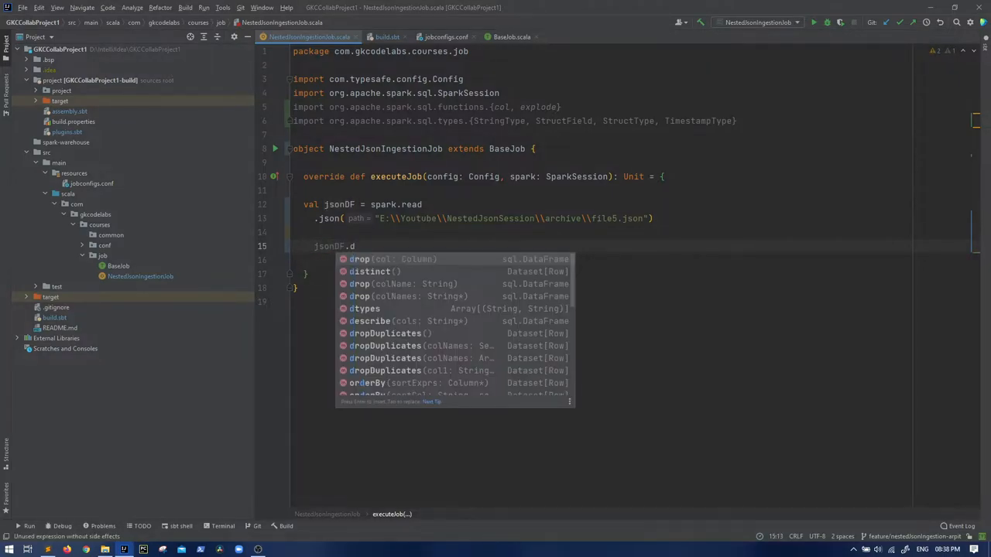
{"action": "type", "text": "show(false"}
{"action": "type", "text": "jsonDF.printSchema()"}
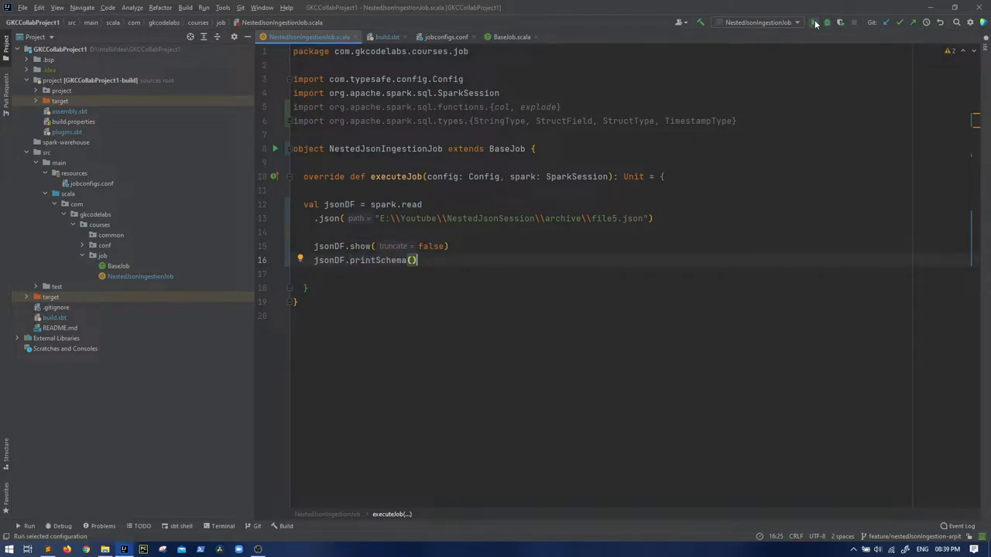
{"action": "left_click", "coordinate": [814, 21]}
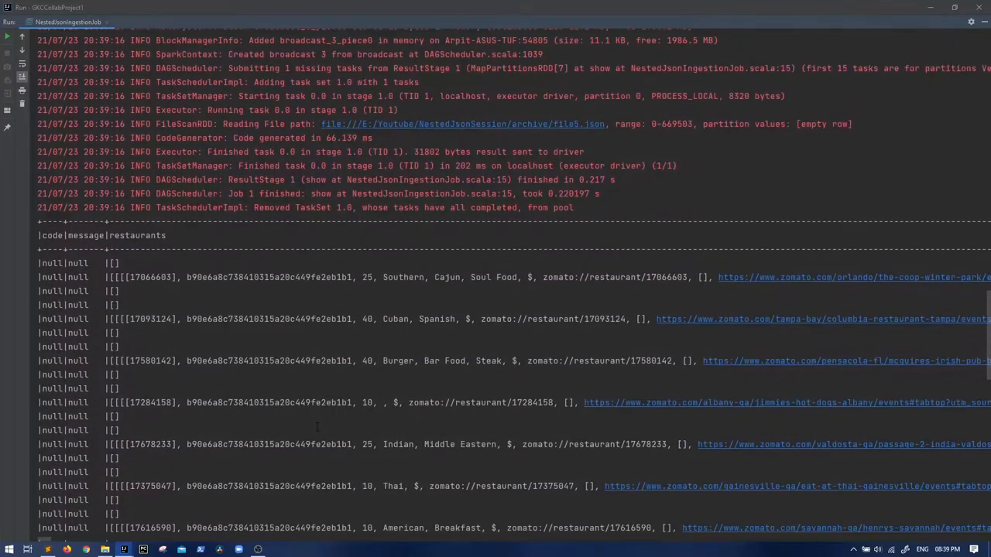
Step: Scroll through the run output, highlighting the restaurants array and its restaurant struct in the schema
{"action": "scroll", "scroll_direction": "down", "scroll_amount": 3}
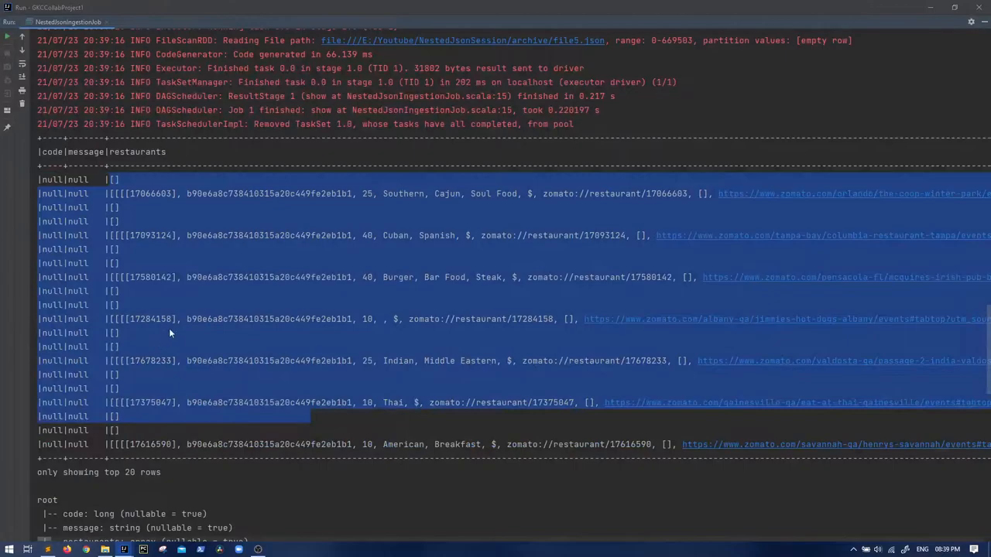
{"action": "scroll", "scroll_direction": "down", "scroll_amount": 3}
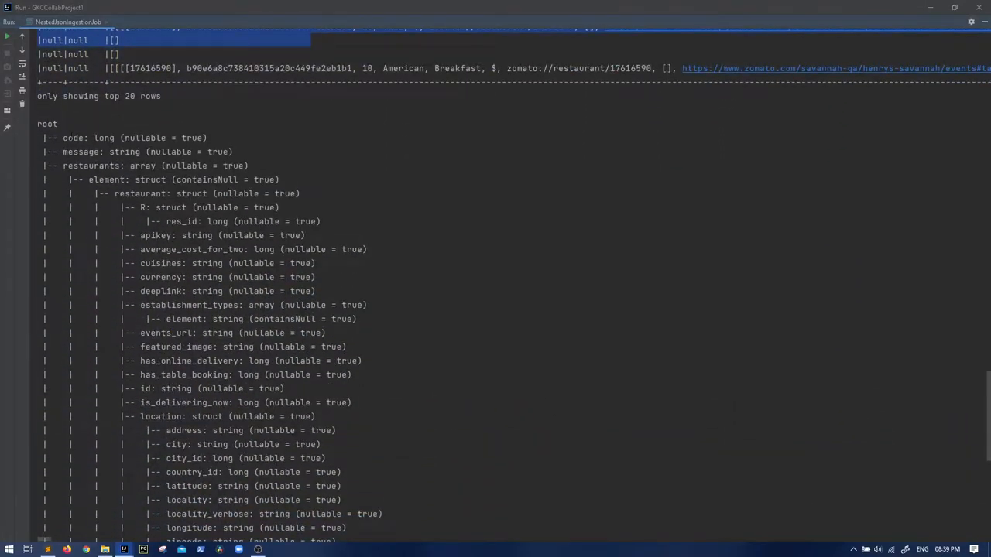
{"action": "double_click", "coordinate": [73, 138]}
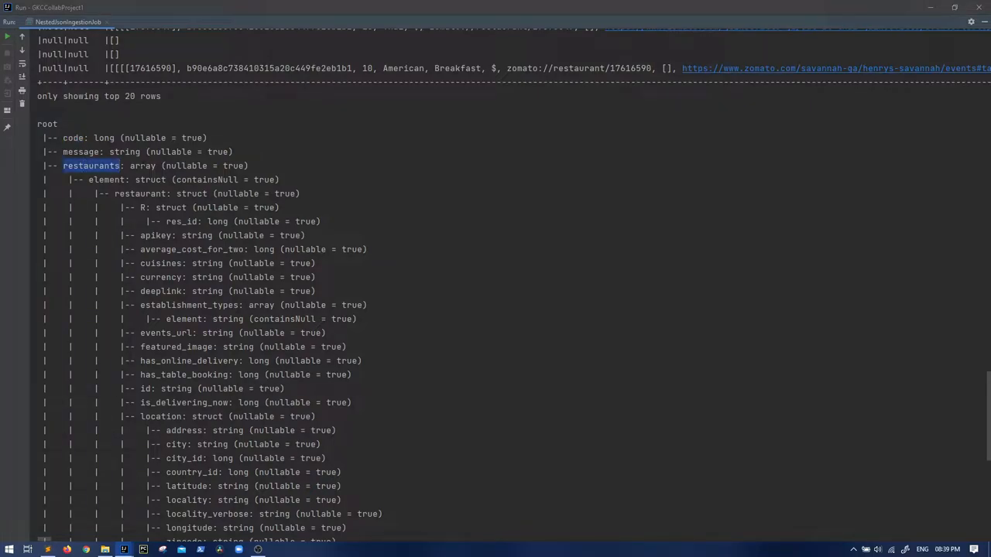
{"action": "double_click", "coordinate": [151, 180]}
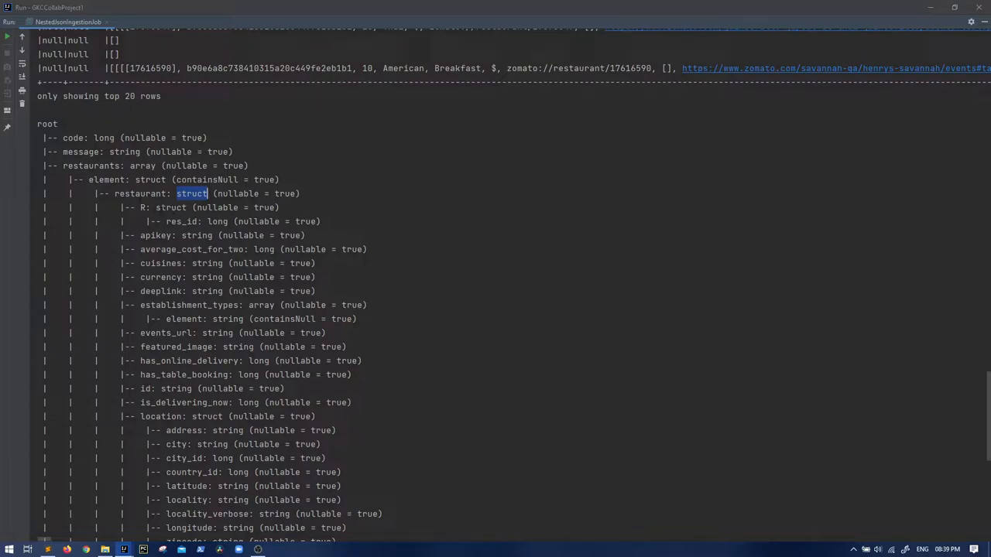
{"action": "left_click", "coordinate": [158, 208]}
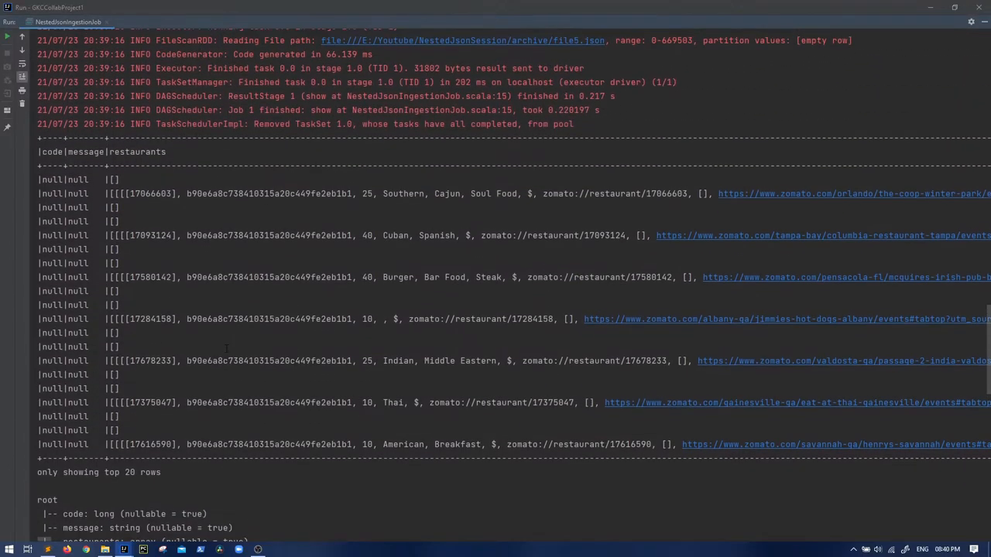
{"action": "scroll", "scroll_direction": "down", "scroll_amount": 3}
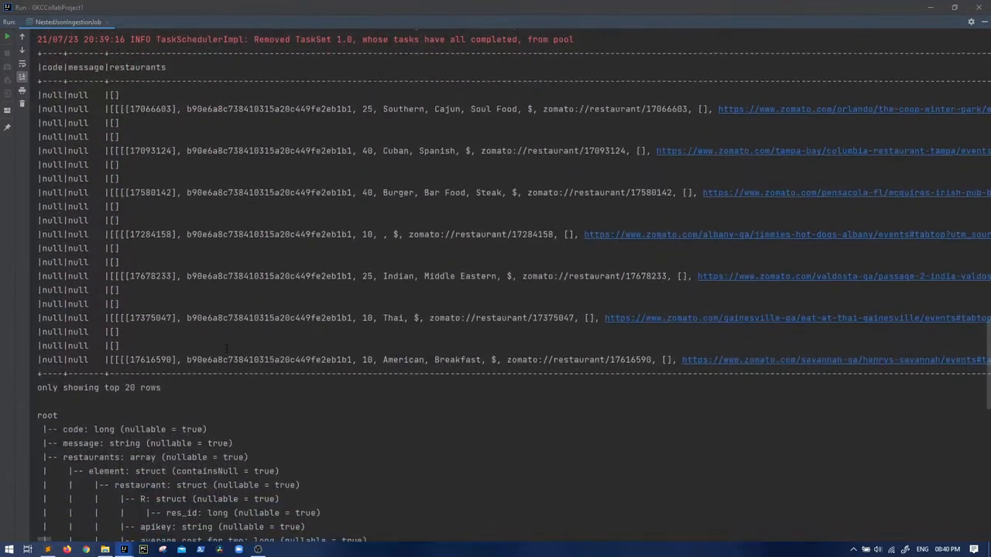
{"action": "scroll", "scroll_direction": "down", "scroll_amount": 3}
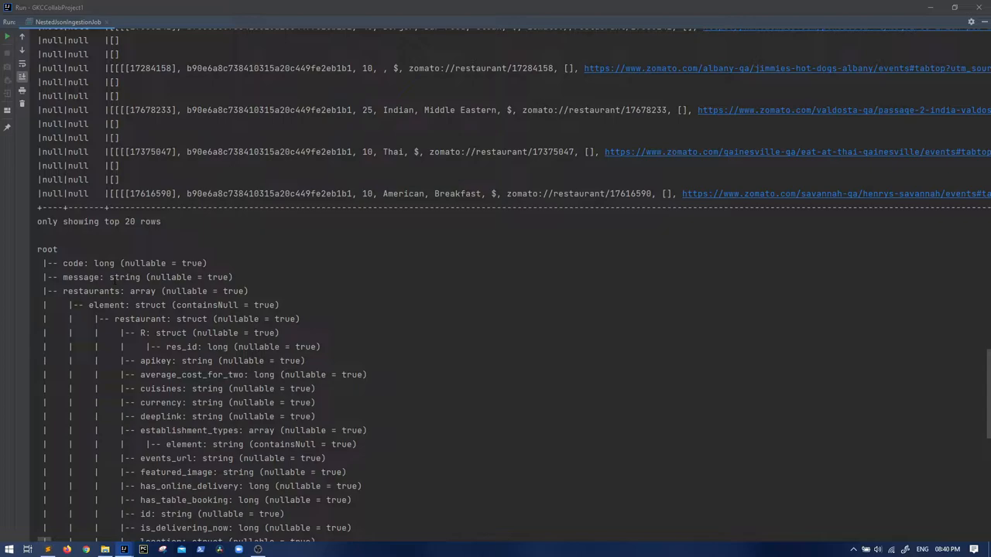
{"action": "double_click", "coordinate": [74, 263]}
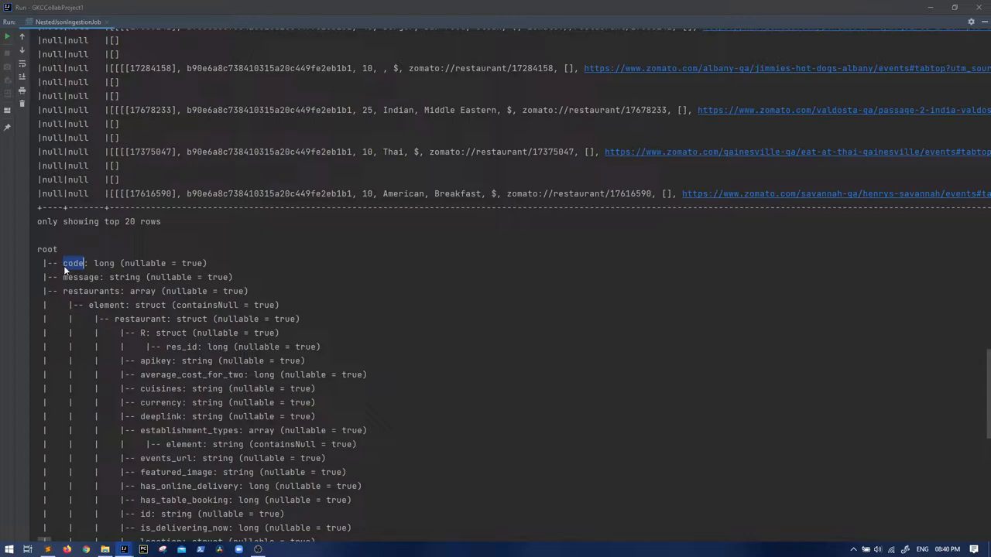
{"action": "double_click", "coordinate": [80, 277]}
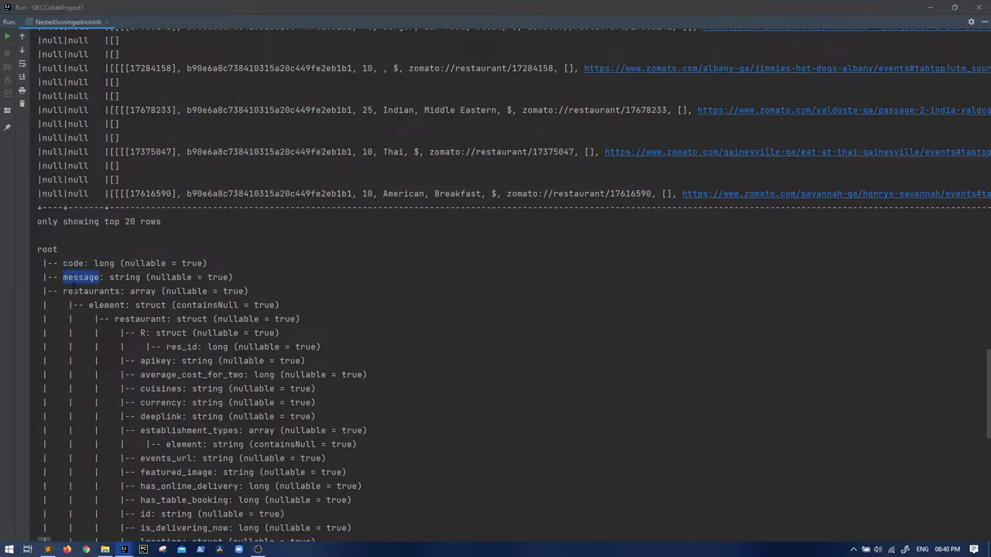
{"action": "scroll", "scroll_direction": "down", "scroll_amount": 3}
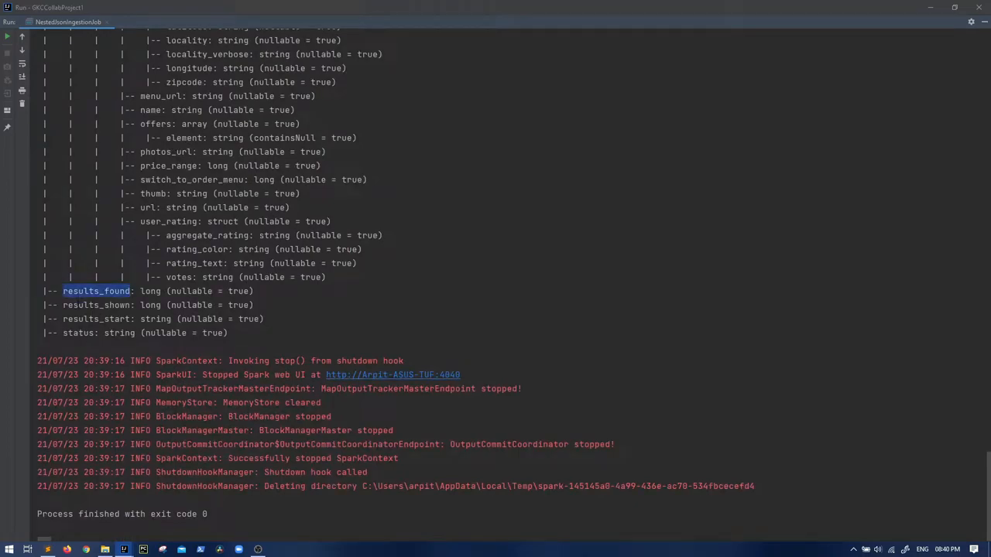
{"action": "double_click", "coordinate": [76, 333]}
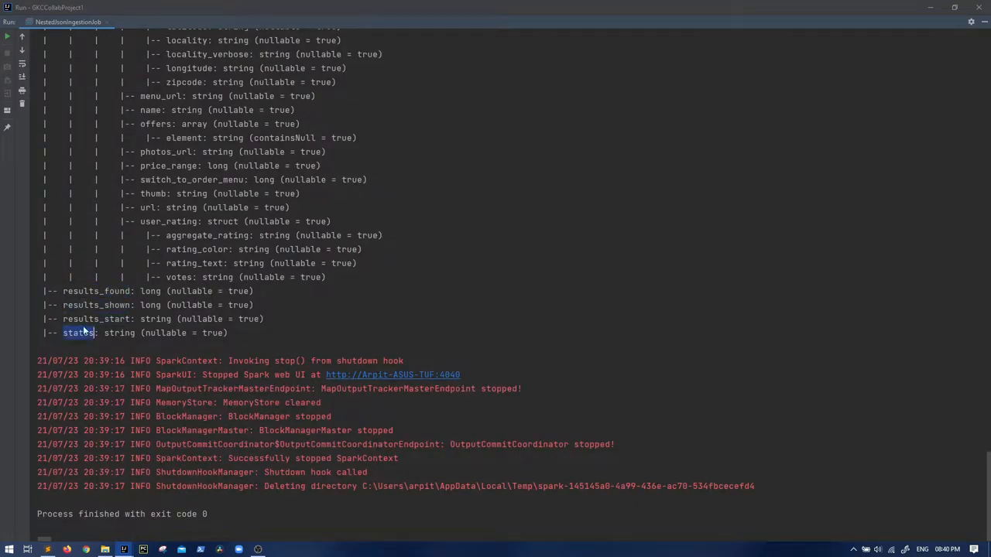
{"action": "scroll", "scroll_direction": "down", "scroll_amount": 3}
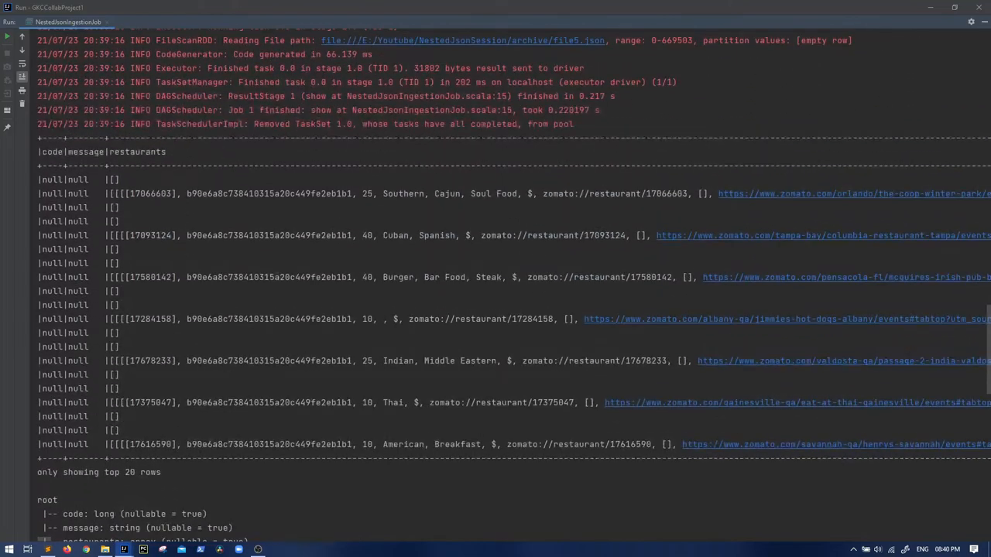
{"action": "double_click", "coordinate": [51, 152]}
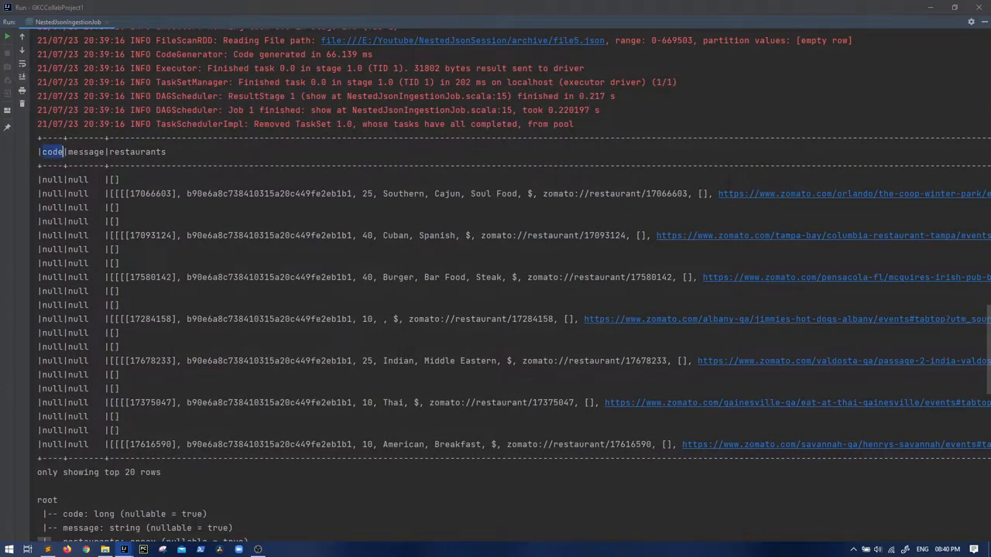
{"action": "double_click", "coordinate": [137, 152]}
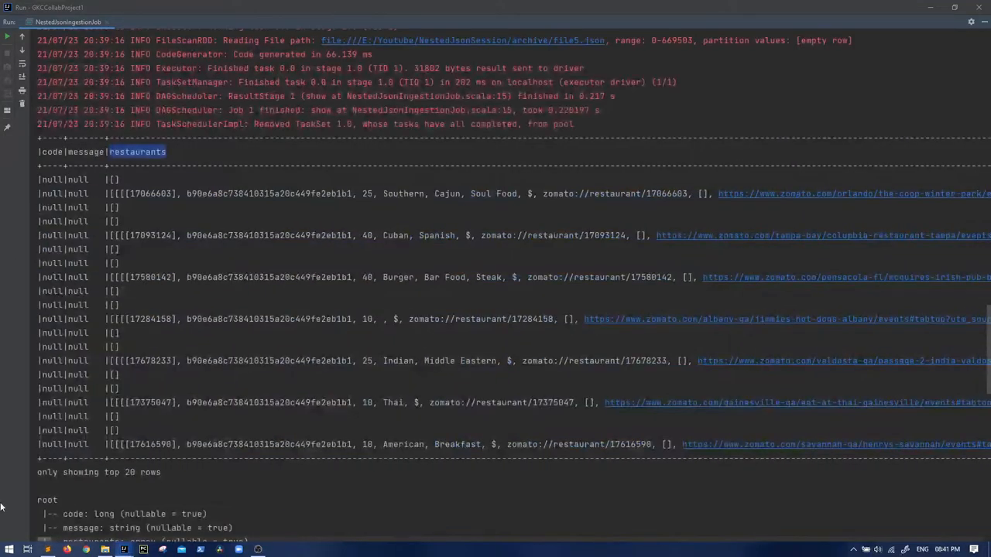
{"action": "scroll", "scroll_direction": "down", "scroll_amount": 3}
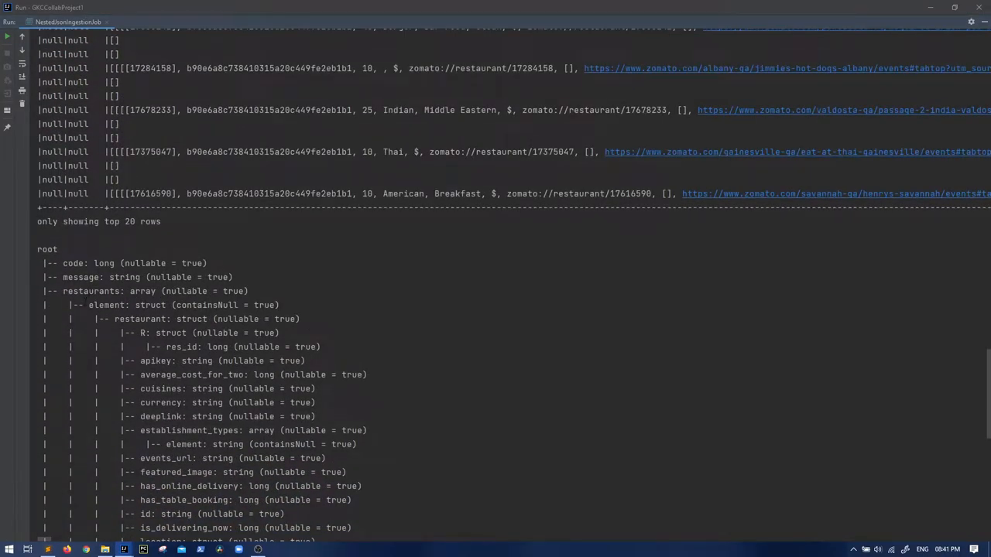
{"action": "double_click", "coordinate": [90, 291]}
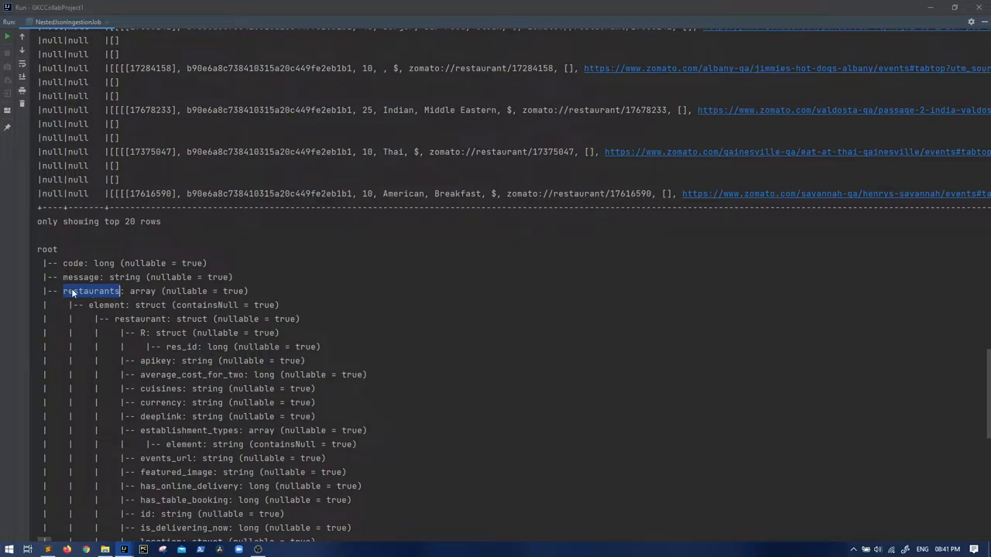
{"action": "double_click", "coordinate": [91, 291]}
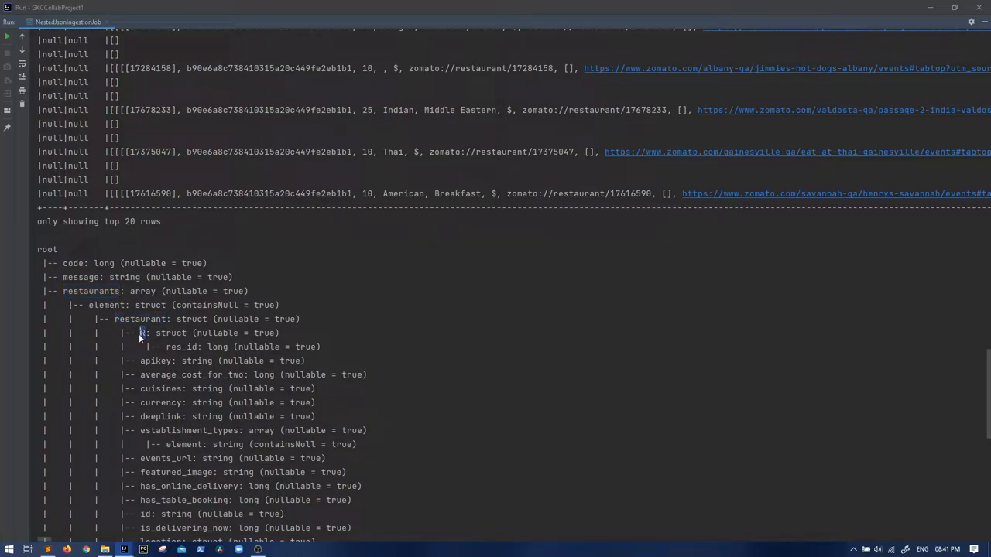
{"action": "scroll", "scroll_direction": "down", "scroll_amount": 3}
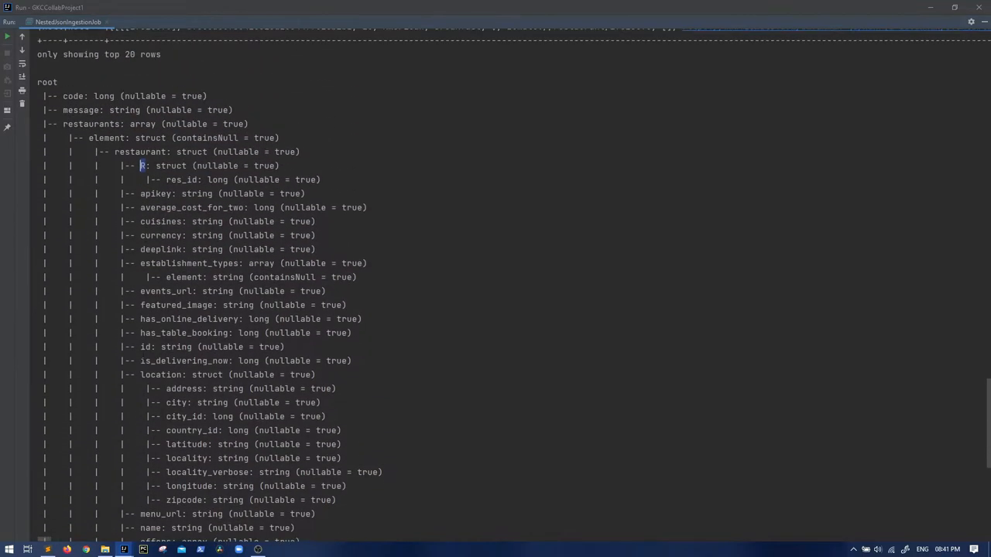
{"action": "double_click", "coordinate": [142, 151]}
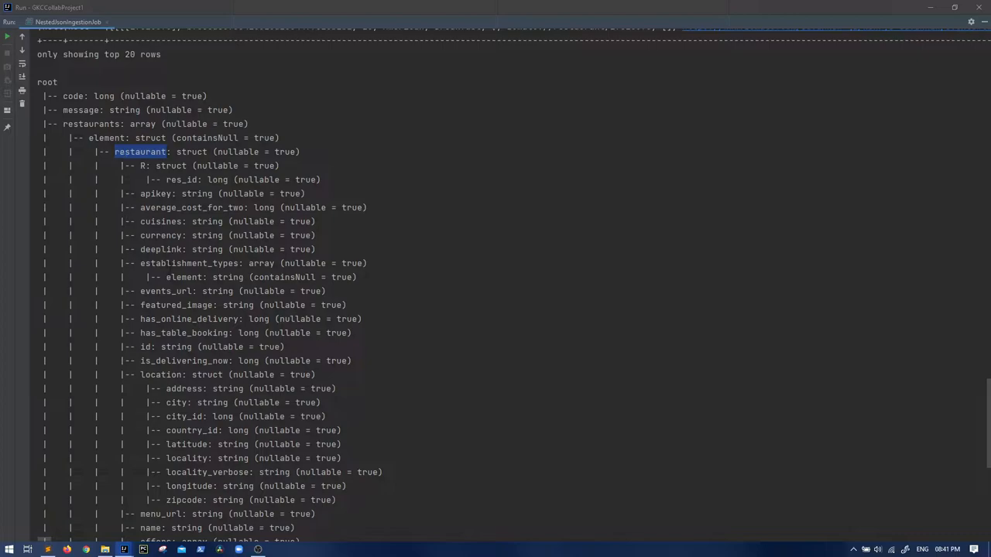
{"action": "double_click", "coordinate": [190, 263]}
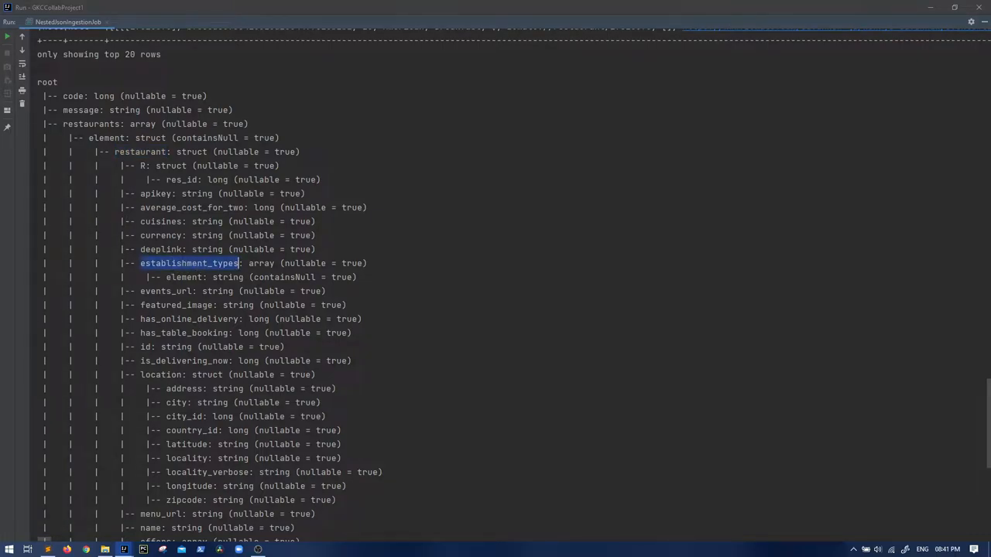
{"action": "double_click", "coordinate": [161, 375]}
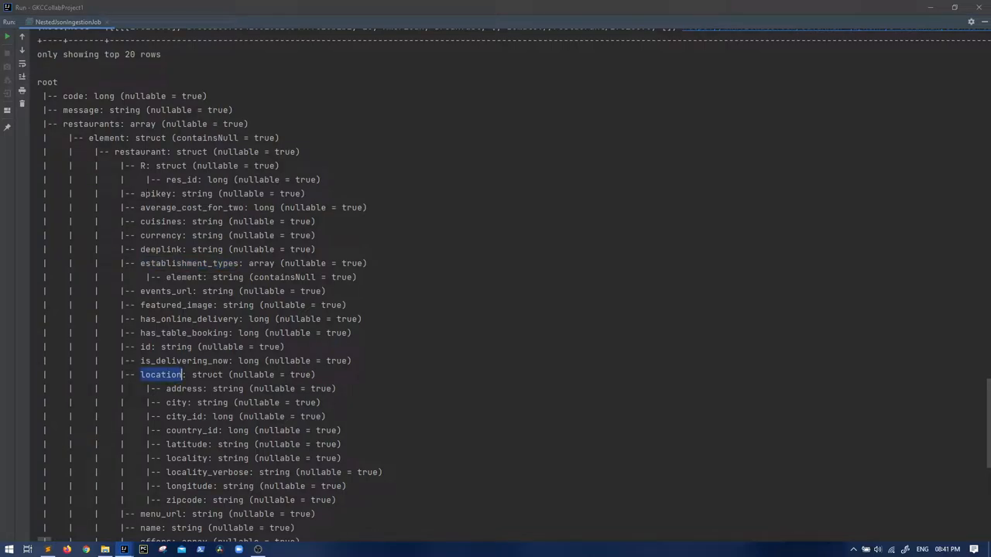
{"action": "scroll", "scroll_direction": "down", "scroll_amount": 3}
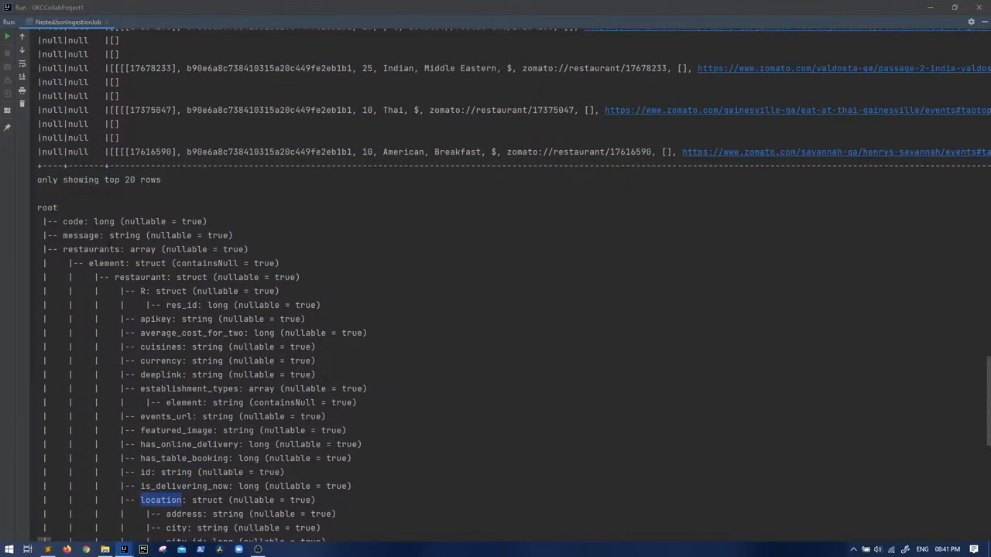
{"action": "scroll", "scroll_direction": "down", "scroll_amount": 3}
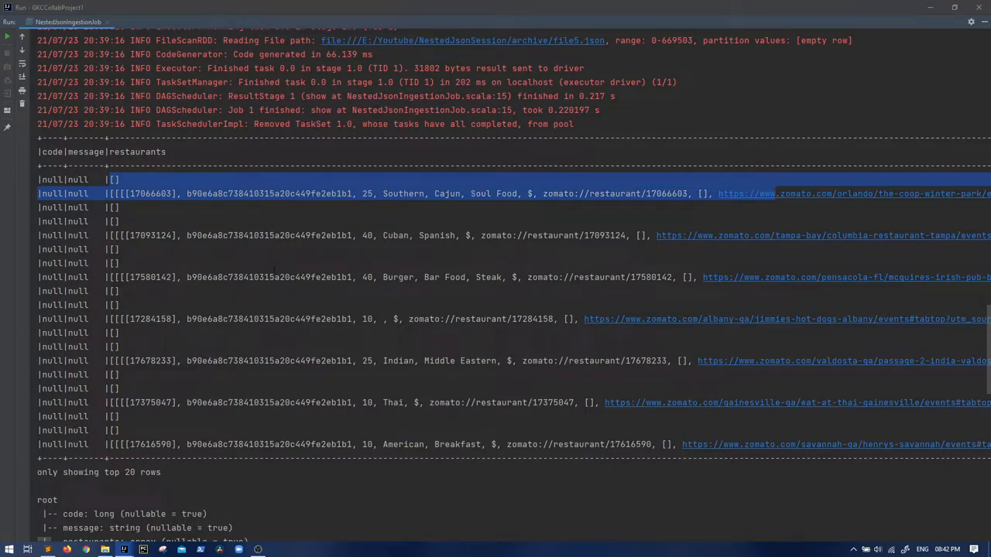
Step: Review the printed schema, highlighting the cuisines field and the restaurants array type
{"action": "scroll", "scroll_direction": "down", "scroll_amount": 3}
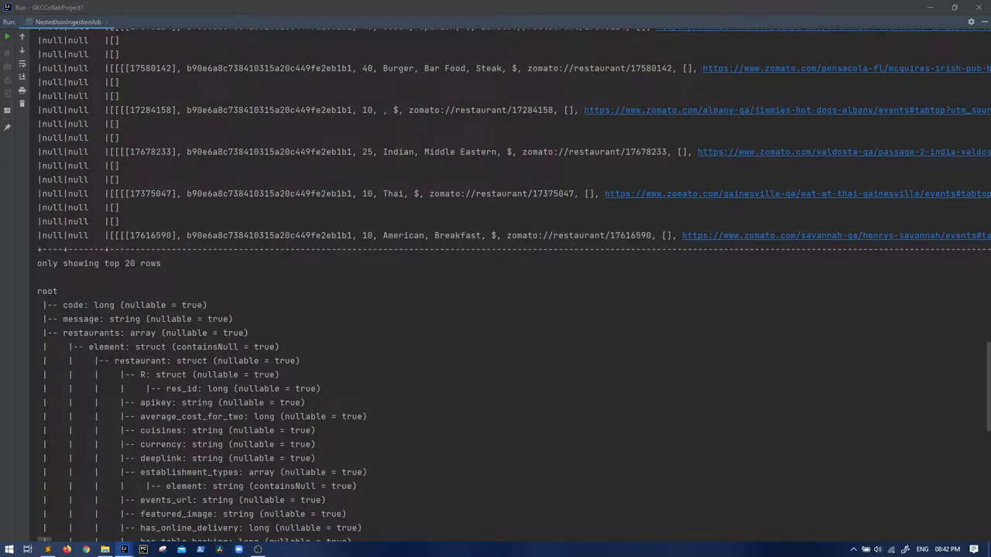
{"action": "double_click", "coordinate": [141, 361]}
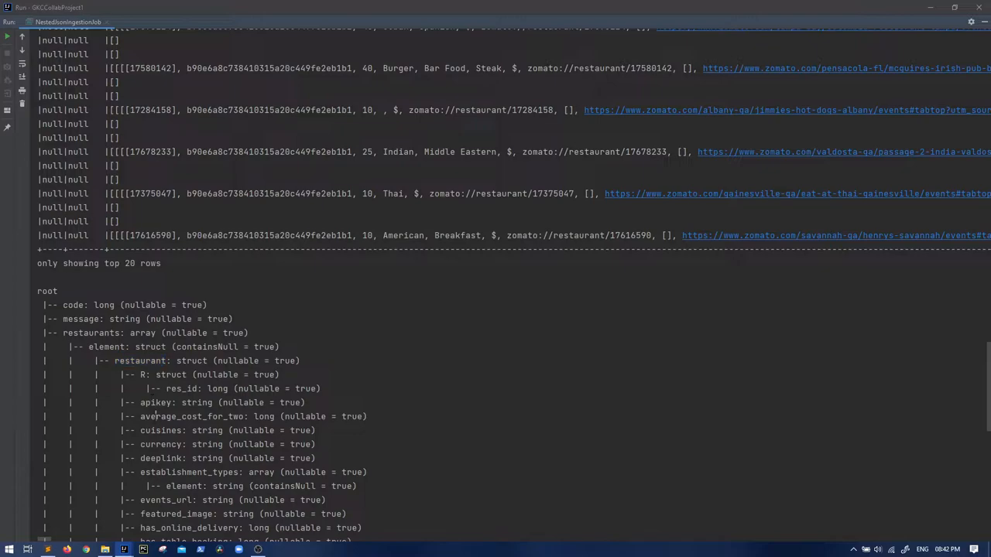
{"action": "double_click", "coordinate": [160, 431]}
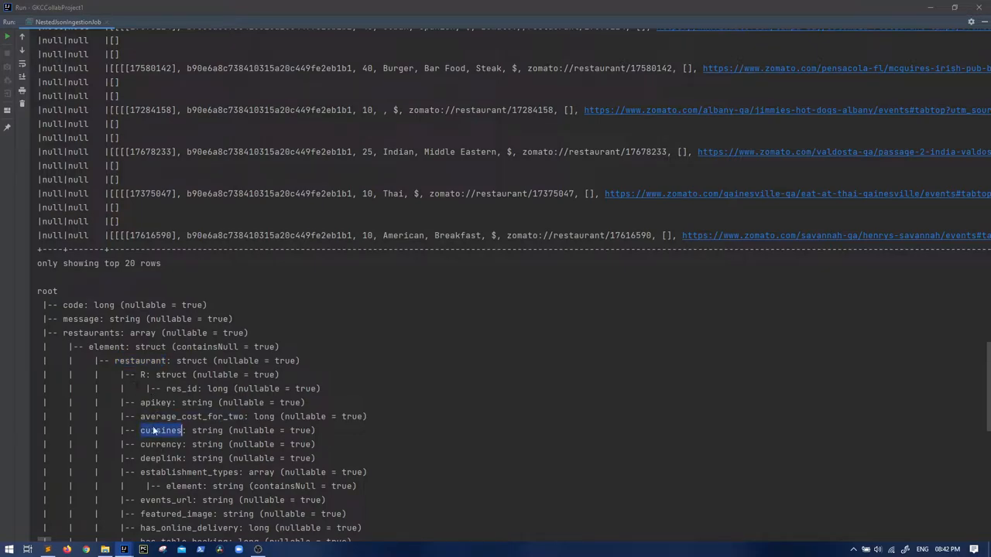
{"action": "scroll", "scroll_direction": "down", "scroll_amount": 3}
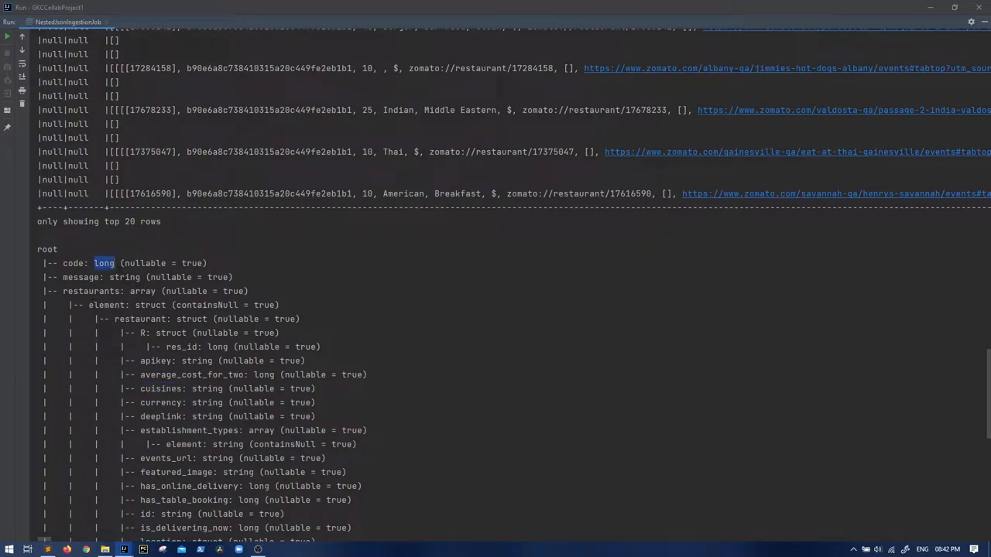
{"action": "double_click", "coordinate": [124, 277]}
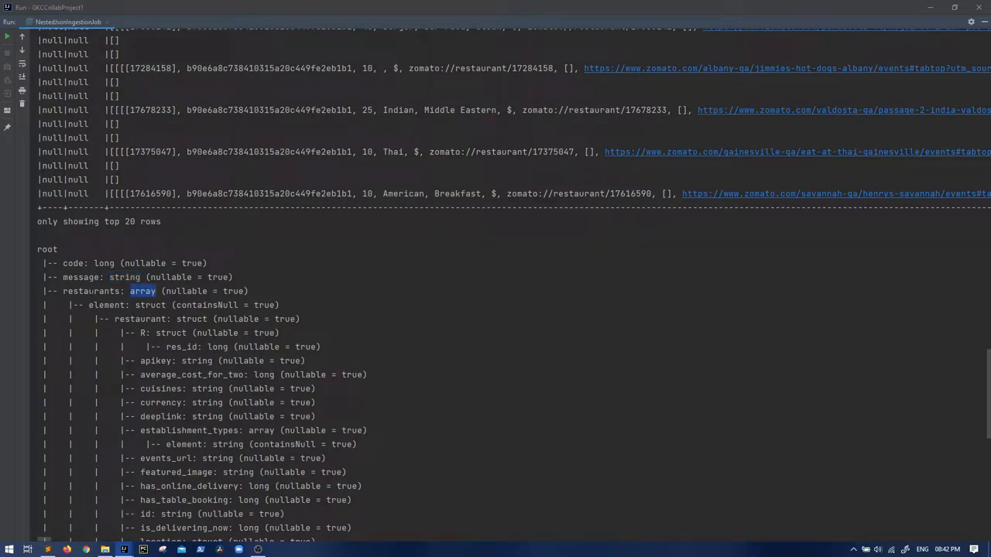
{"action": "double_click", "coordinate": [91, 291]}
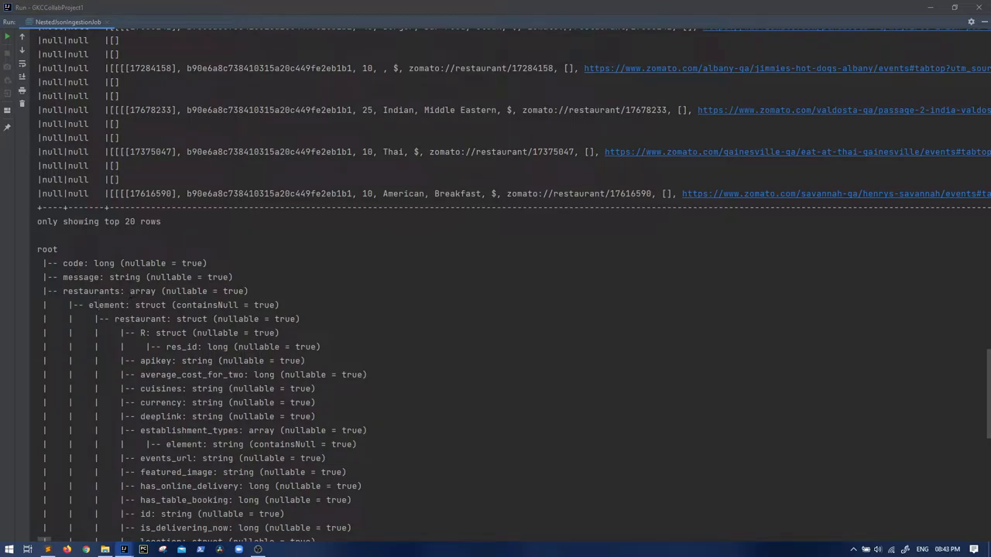
{"action": "double_click", "coordinate": [142, 291]}
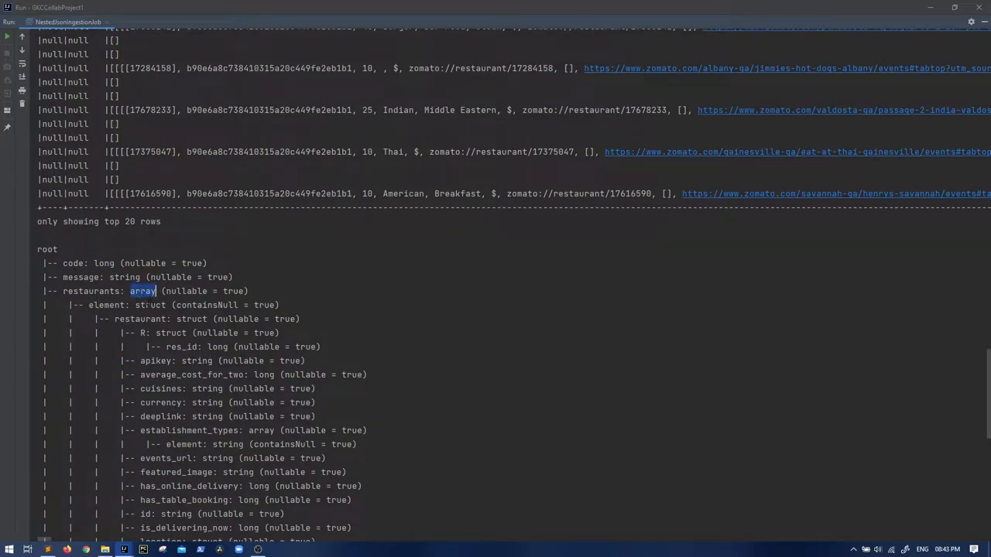
{"action": "scroll", "scroll_direction": "down", "scroll_amount": 3}
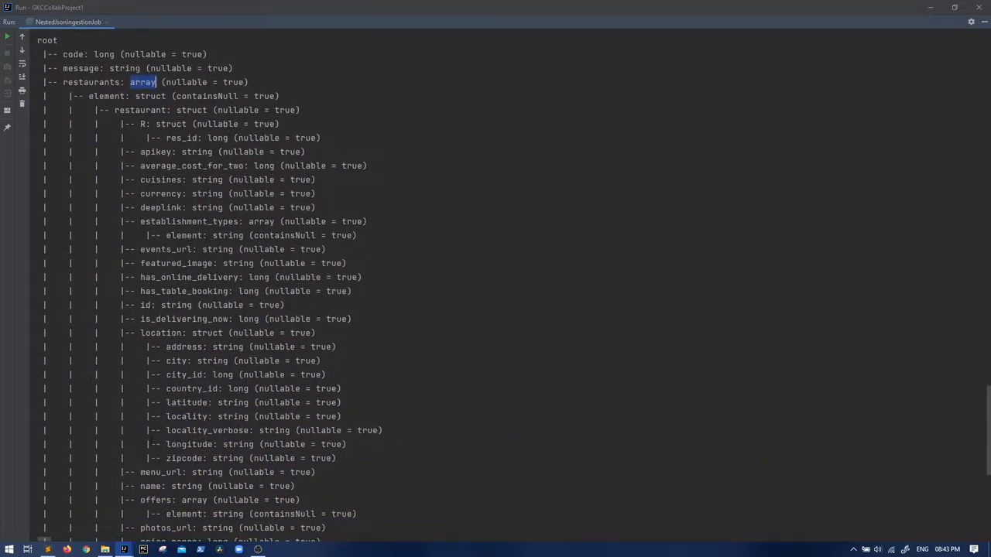
{"action": "scroll", "scroll_direction": "down", "scroll_amount": 3}
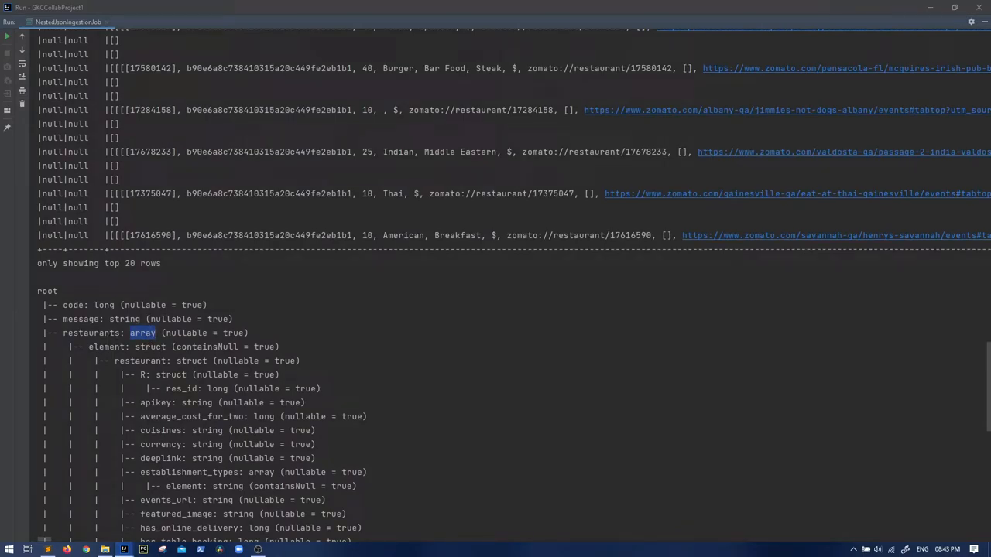
{"action": "double_click", "coordinate": [90, 332]}
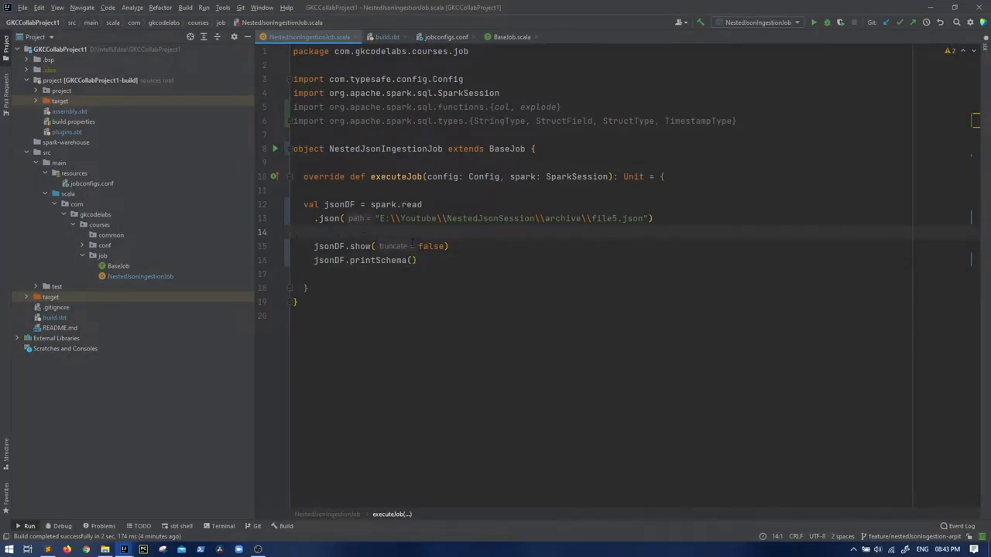
Step: Type val restaurants = jsonDF.select("restaurants") on a new line after the JSON read
{"action": "left_click", "coordinate": [813, 22]}
{"action": "type", "text": "val"}
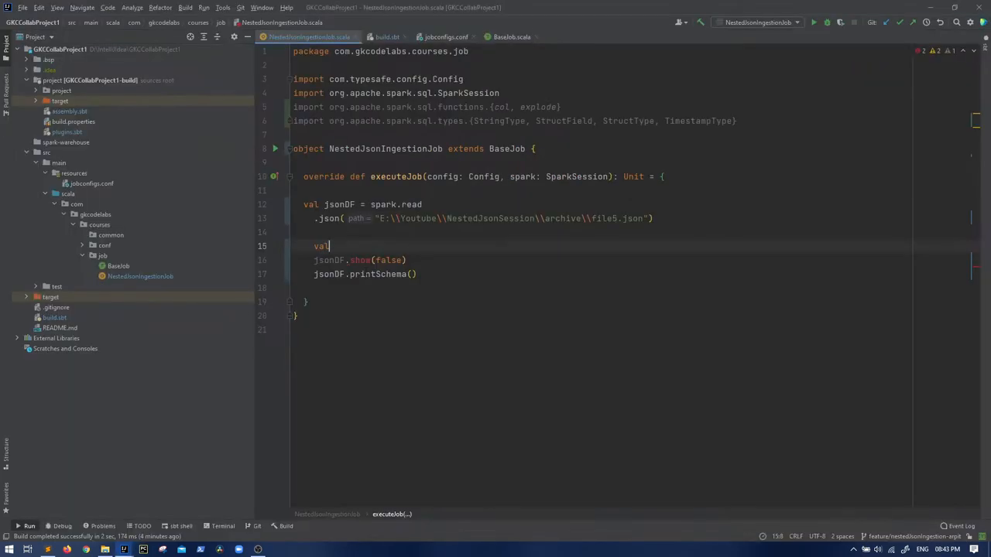
{"action": "type", "text": "restaurants"}
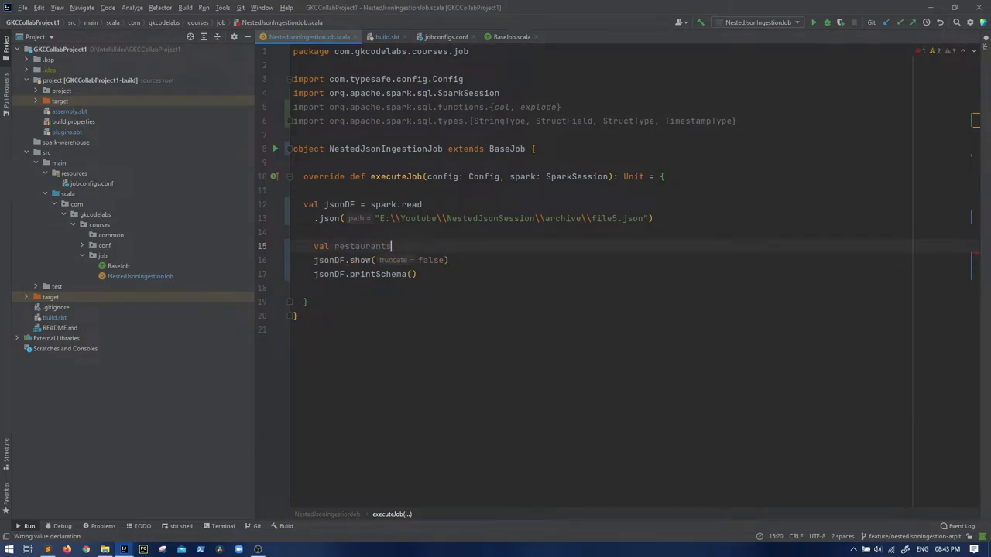
{"action": "left_click", "coordinate": [813, 22]}
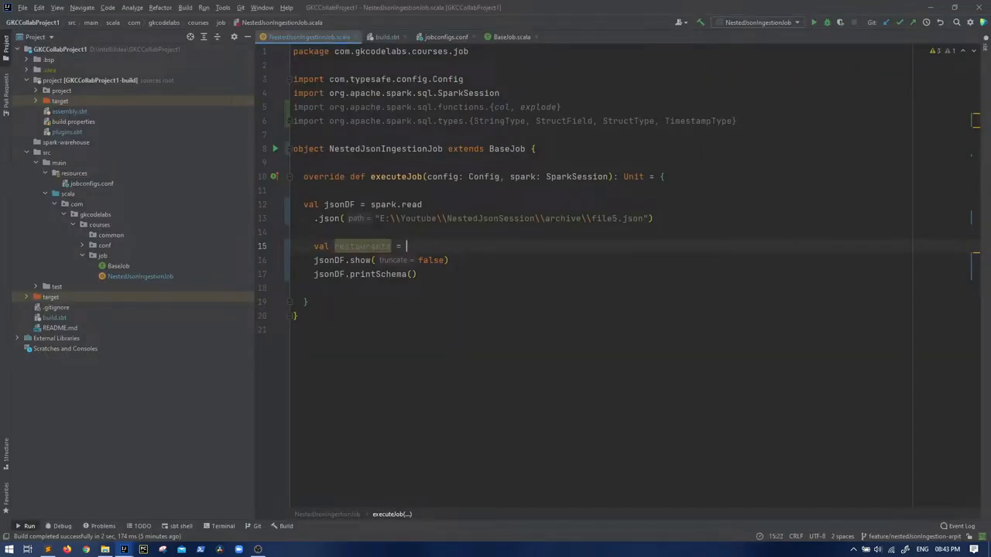
{"action": "type", "text": "jsonDF.select("}
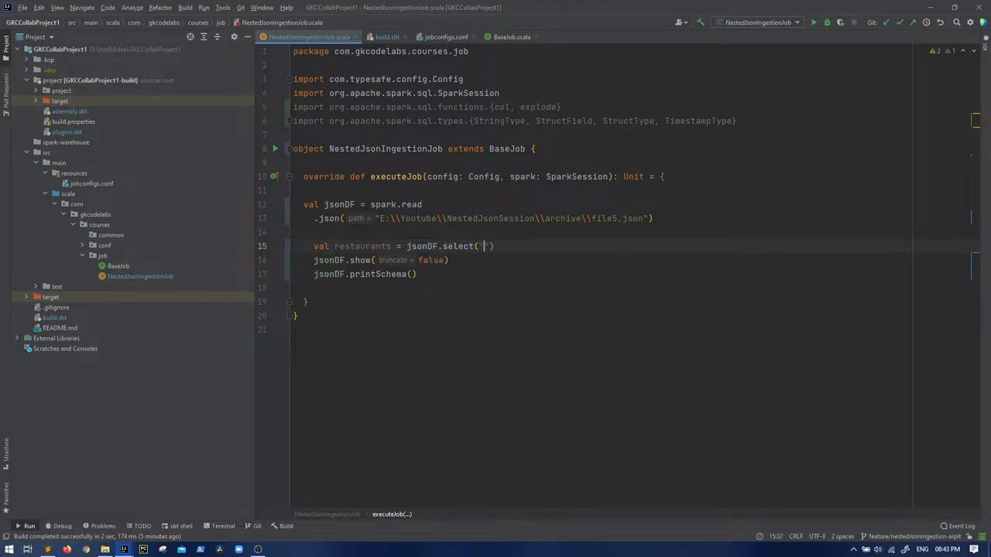
{"action": "type", "text": "col = \"\""}
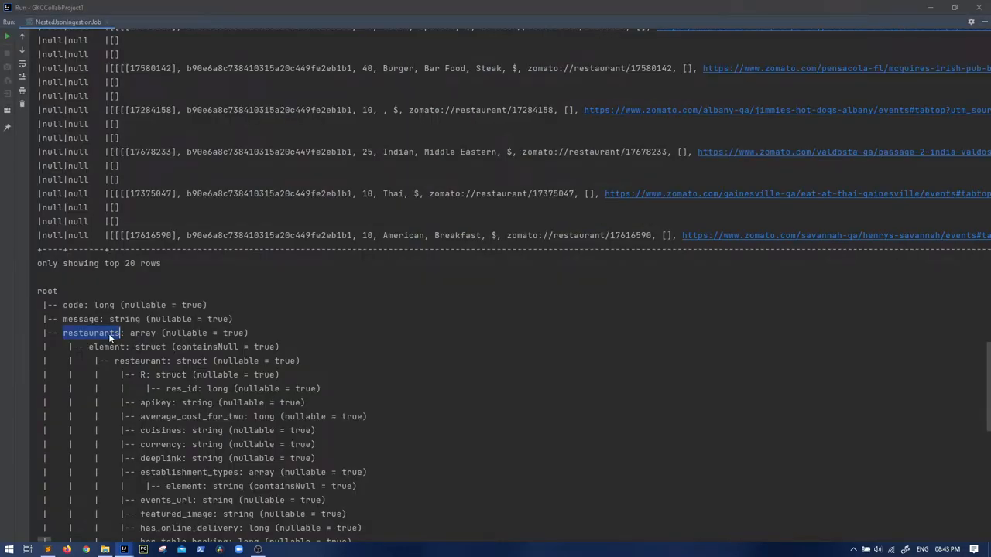
Step: Confirm in the Run window schema that restaurants is an array, then return to the code
{"action": "double_click", "coordinate": [142, 333]}
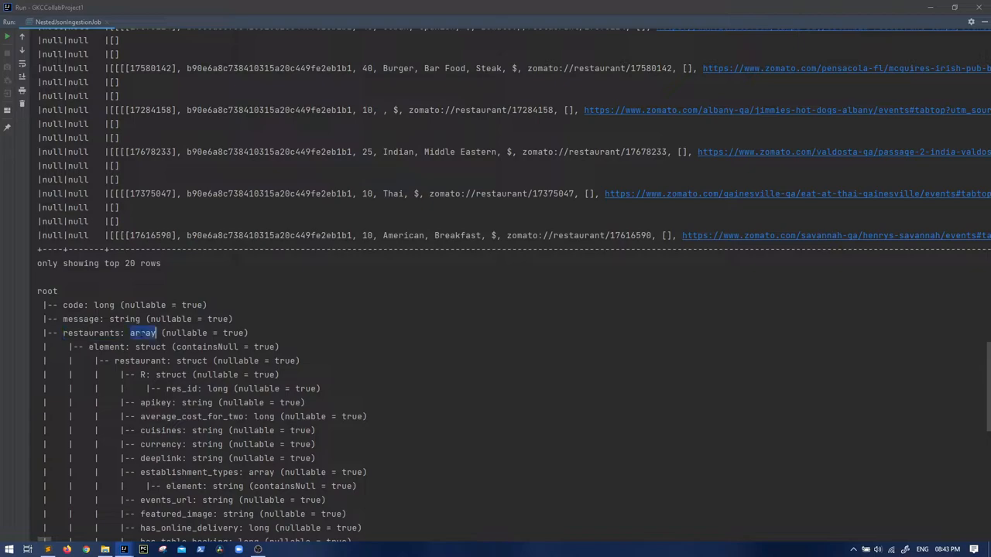
{"action": "scroll", "scroll_direction": "down", "scroll_amount": 3}
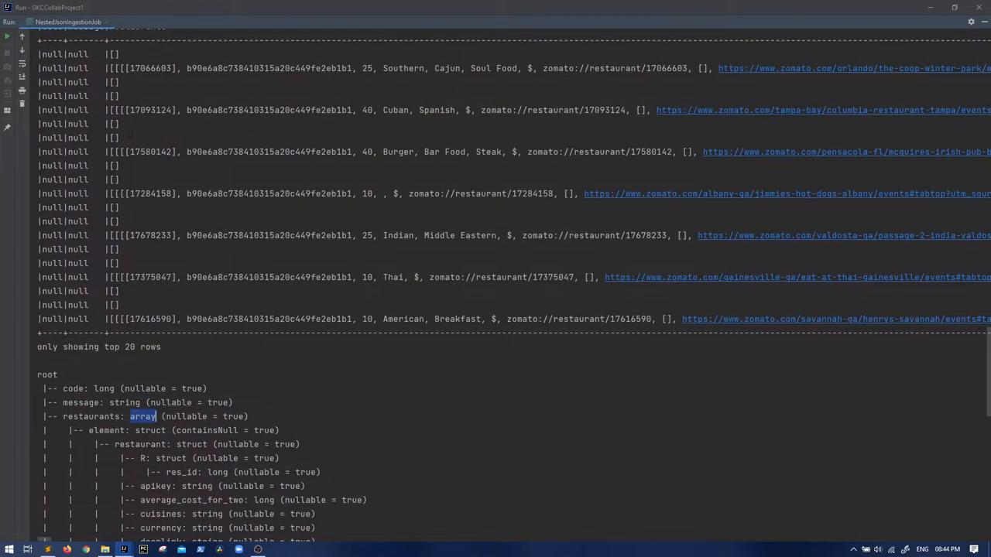
{"action": "key", "text": "alt+tab"}
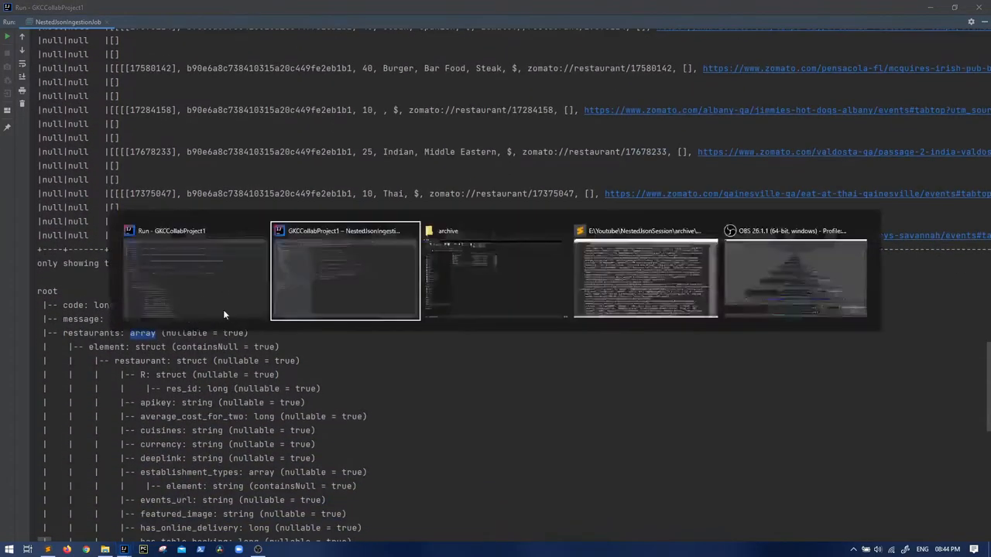
{"action": "left_click", "coordinate": [344, 230]}
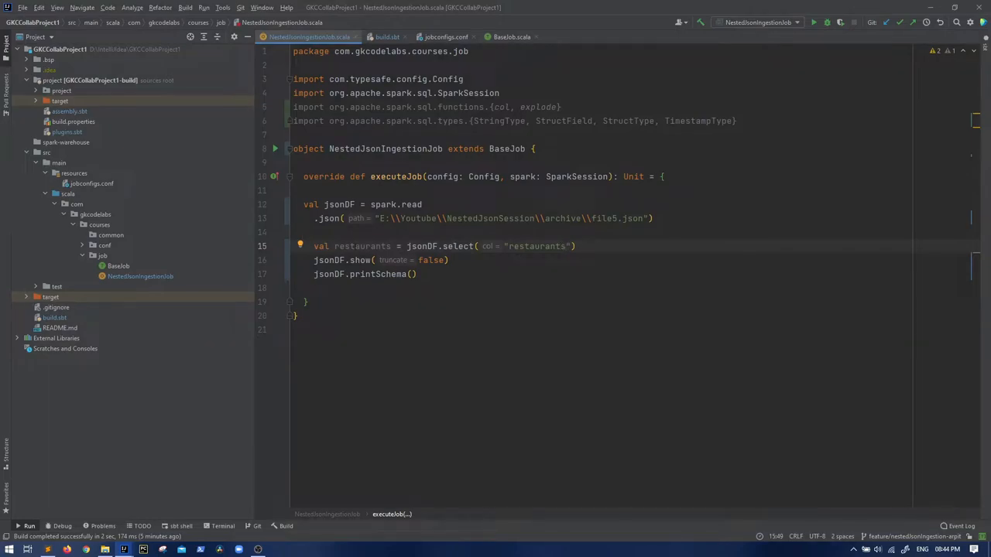
Step: Highlight the single restaurants column in the job's show output
{"action": "double_click", "coordinate": [329, 260]}
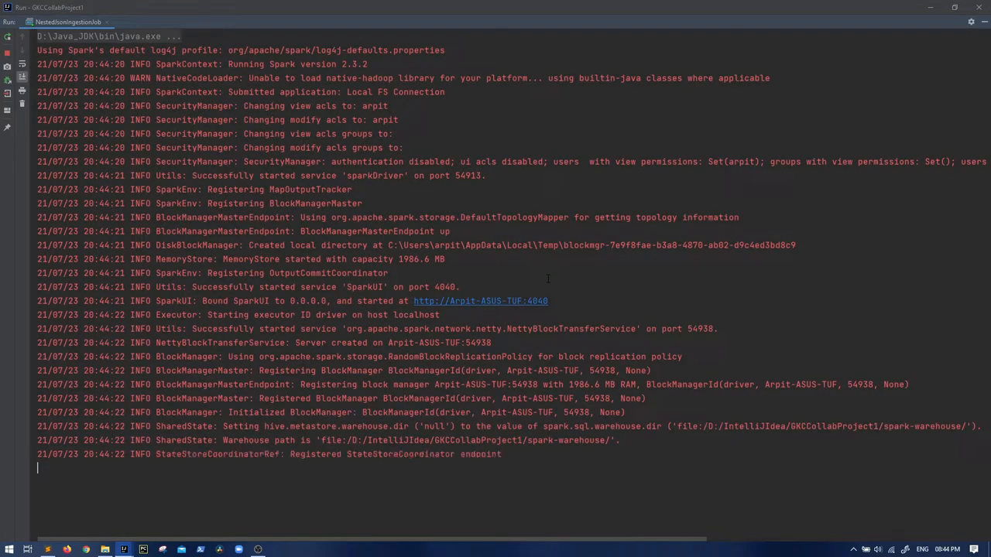
{"action": "scroll", "scroll_direction": "down", "scroll_amount": 3}
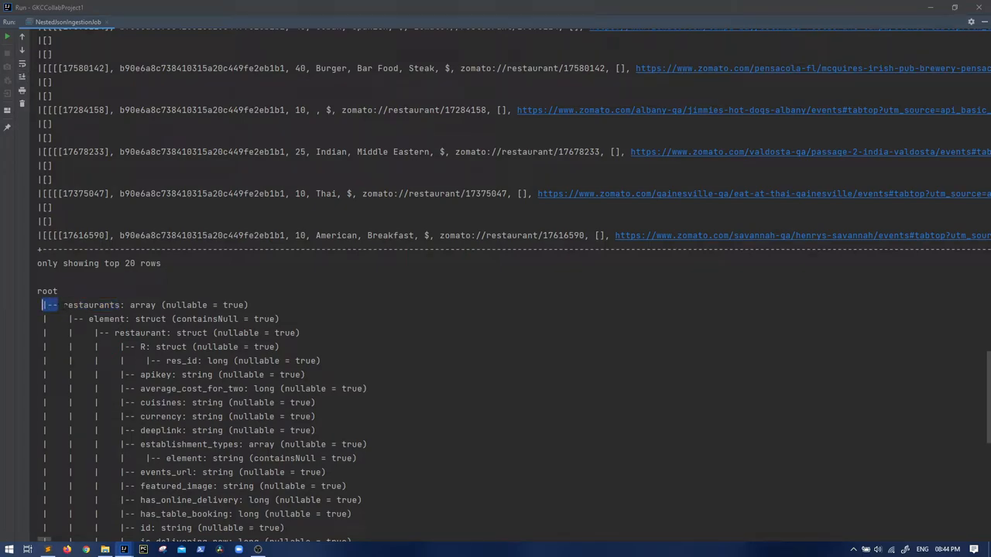
{"action": "left_click_drag", "start_coordinate": [44, 305], "coordinate": [162, 361]}
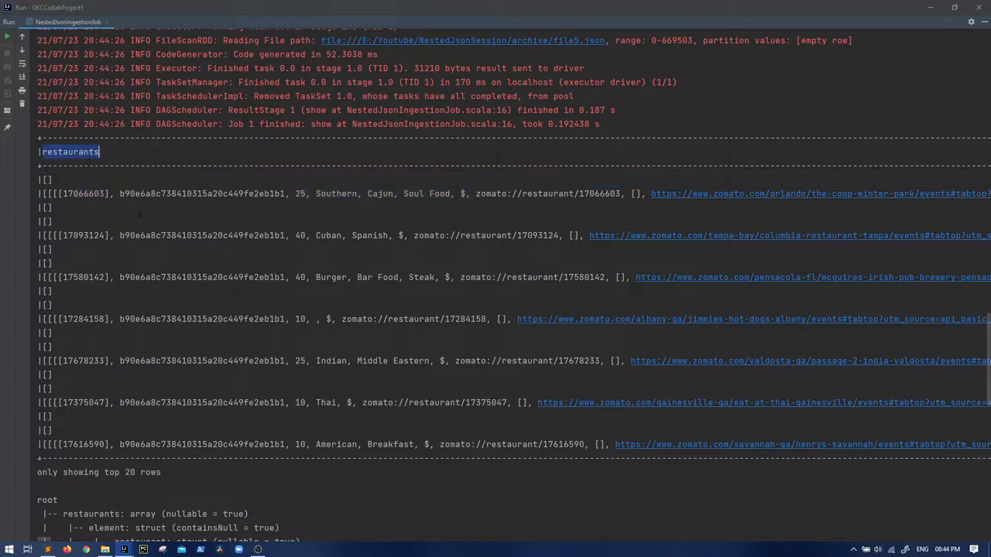
Step: Inspect the restaurants schema, pointing out the nested restaurant struct and the array type
{"action": "scroll", "scroll_direction": "down", "scroll_amount": 3}
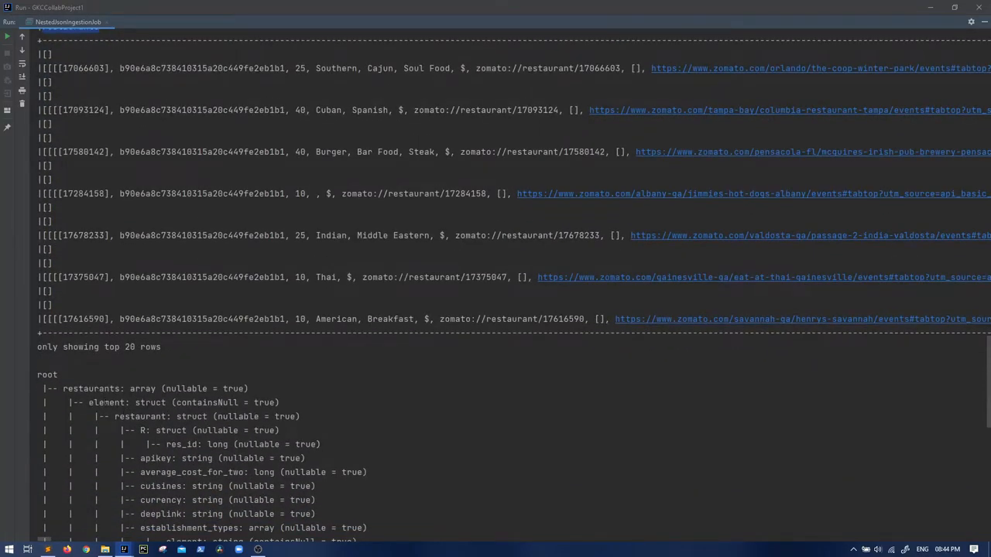
{"action": "double_click", "coordinate": [141, 409]}
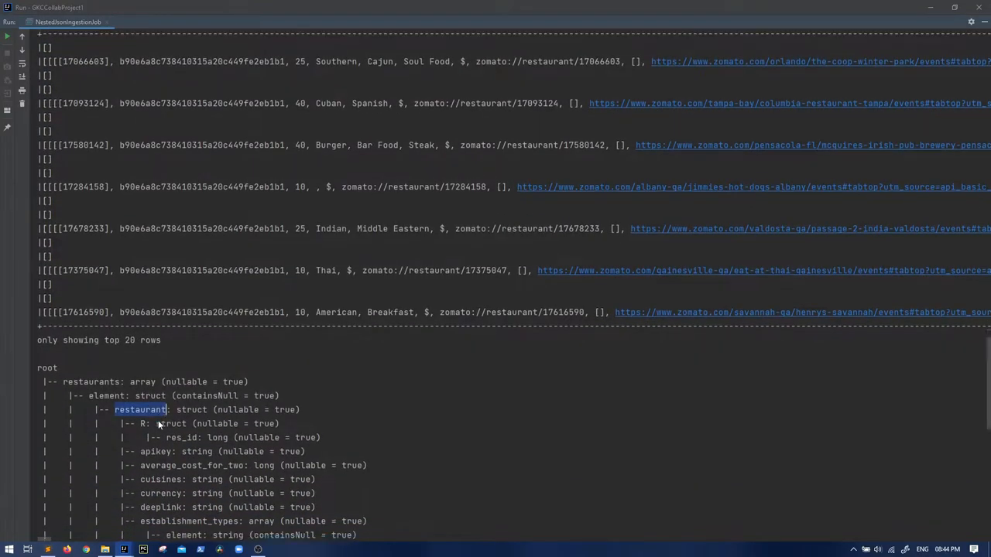
{"action": "scroll", "scroll_direction": "down", "scroll_amount": 3}
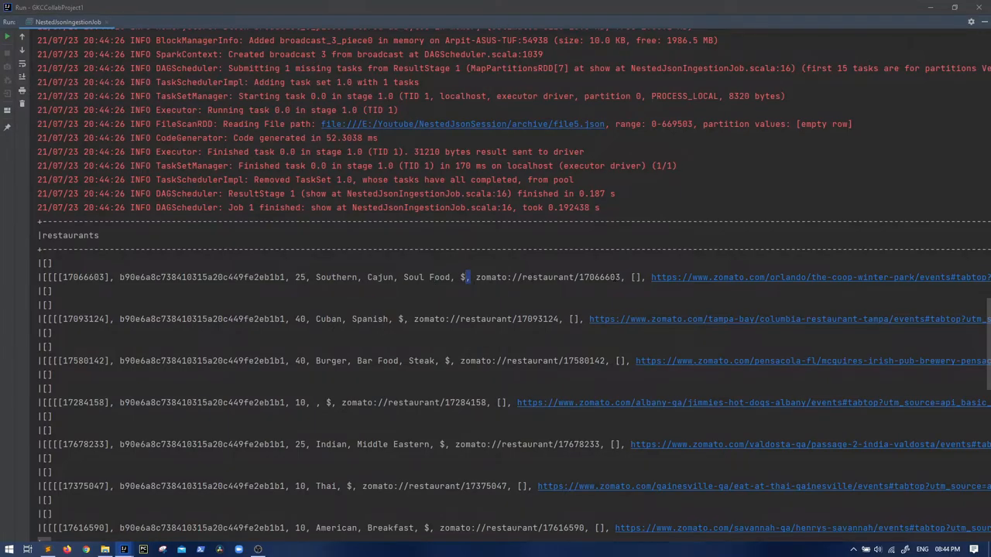
{"action": "scroll", "scroll_direction": "down", "scroll_amount": 3}
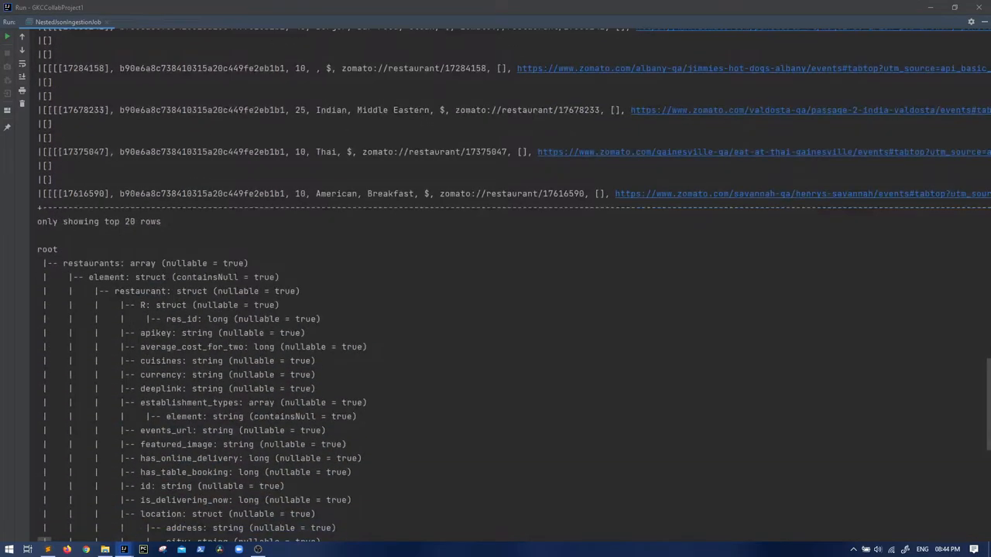
{"action": "scroll", "scroll_direction": "down", "scroll_amount": 3}
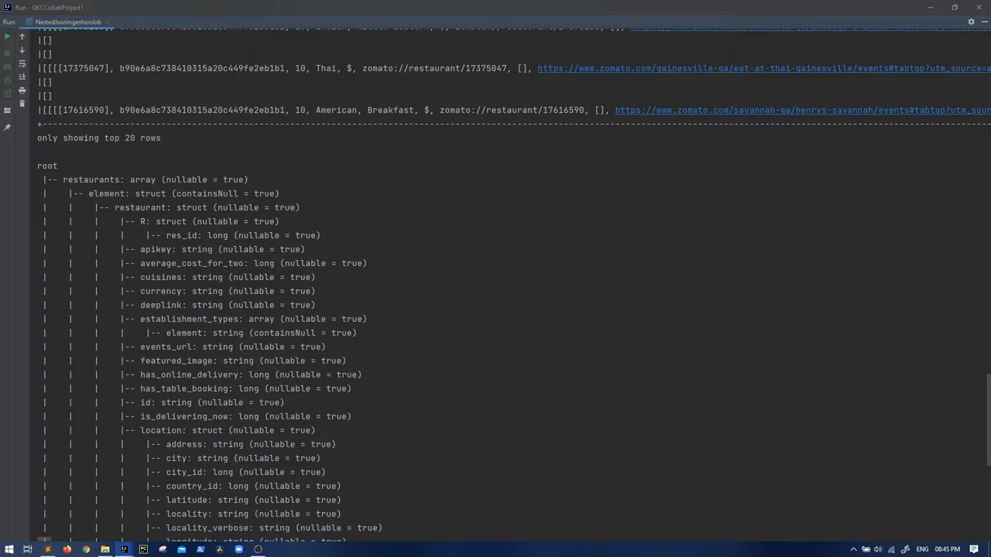
{"action": "double_click", "coordinate": [142, 179]}
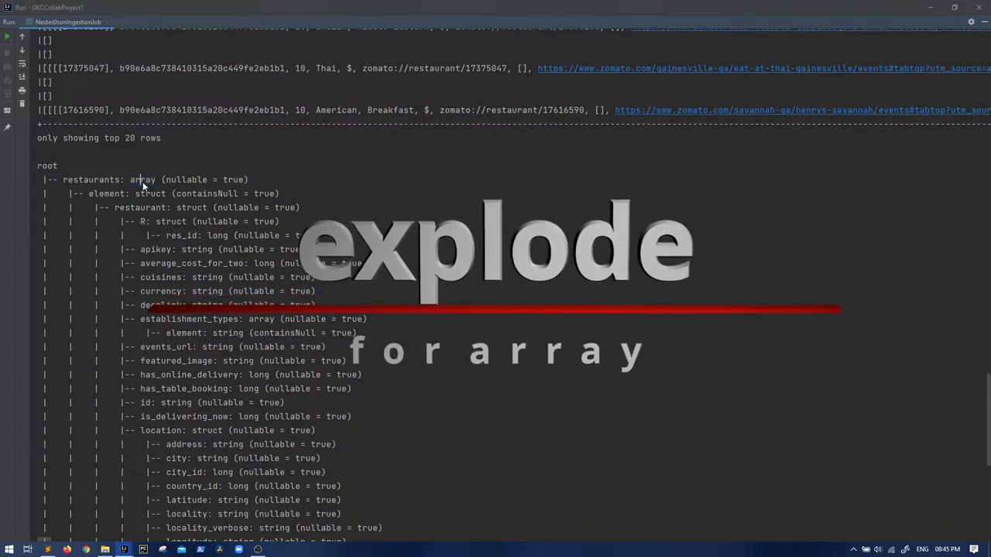
{"action": "double_click", "coordinate": [142, 179]}
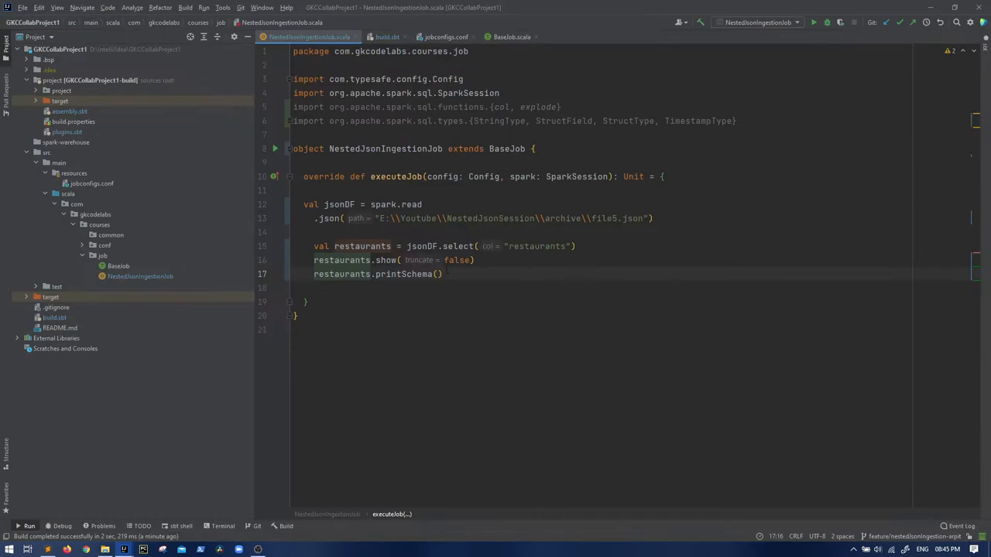
Step: Place the cursor inside select("restaurants") on line 15 to wrap it in explode()
{"action": "left_click", "coordinate": [813, 22]}
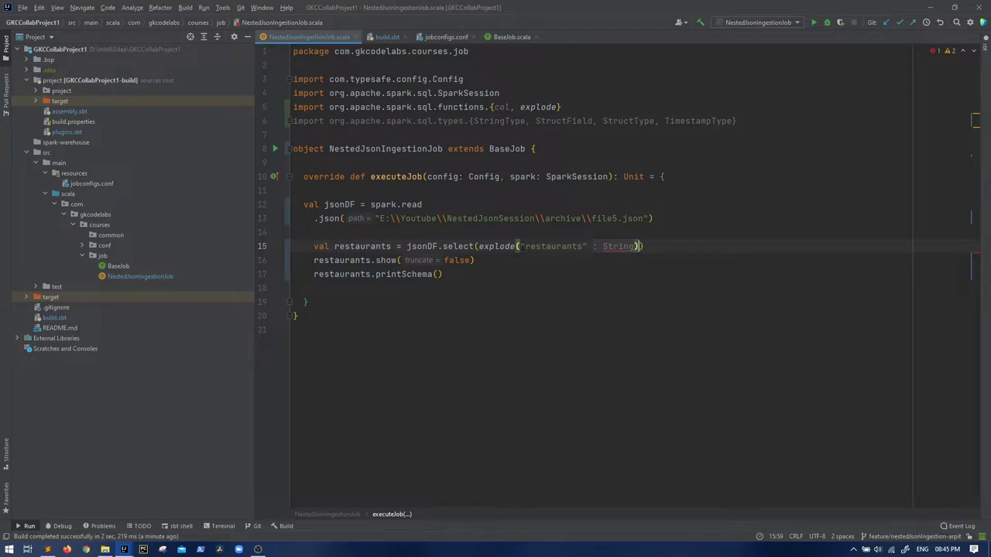
{"action": "mouse_move", "coordinate": [618, 246]}
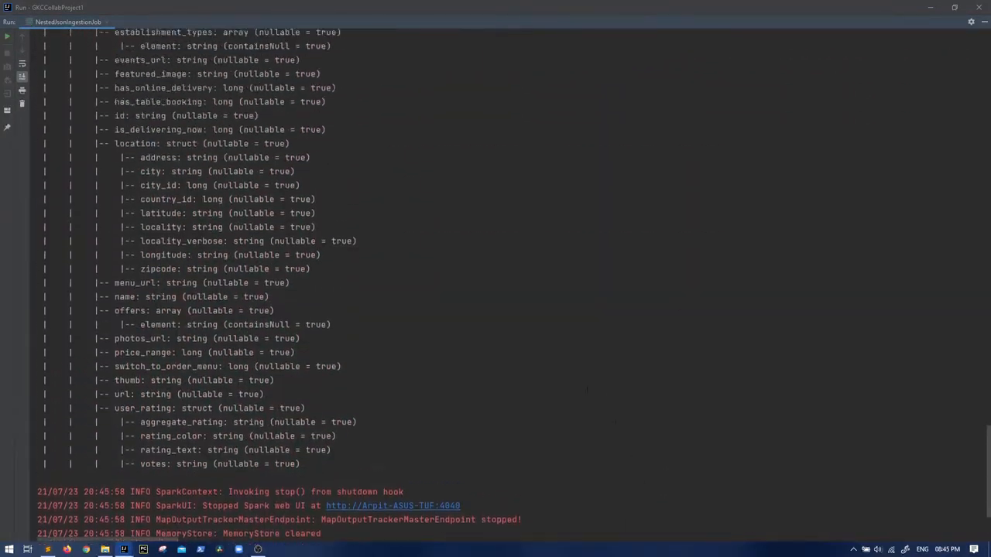
Step: Highlight the schema root, the exploded col field and the first exploded restaurant row
{"action": "scroll", "scroll_direction": "up", "scroll_amount": 3}
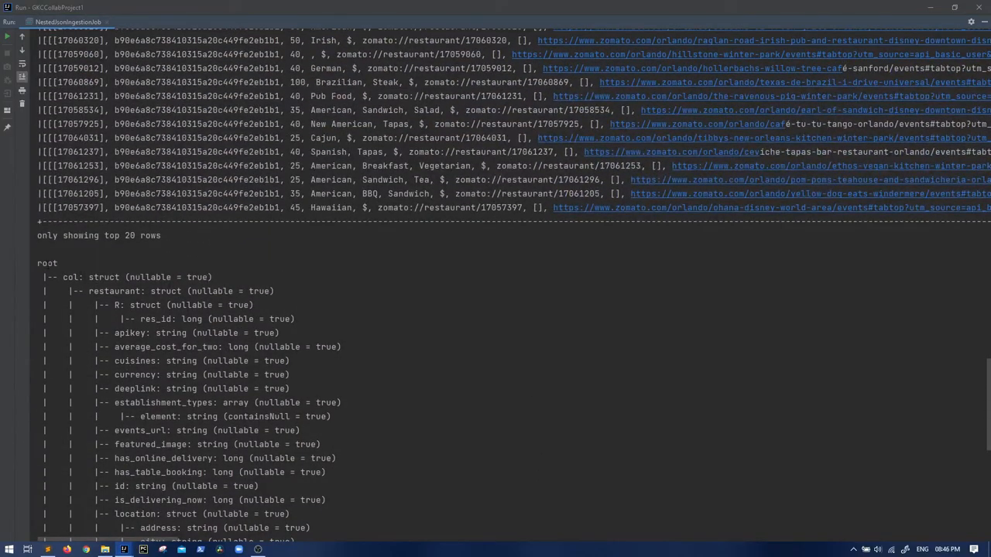
{"action": "double_click", "coordinate": [47, 263]}
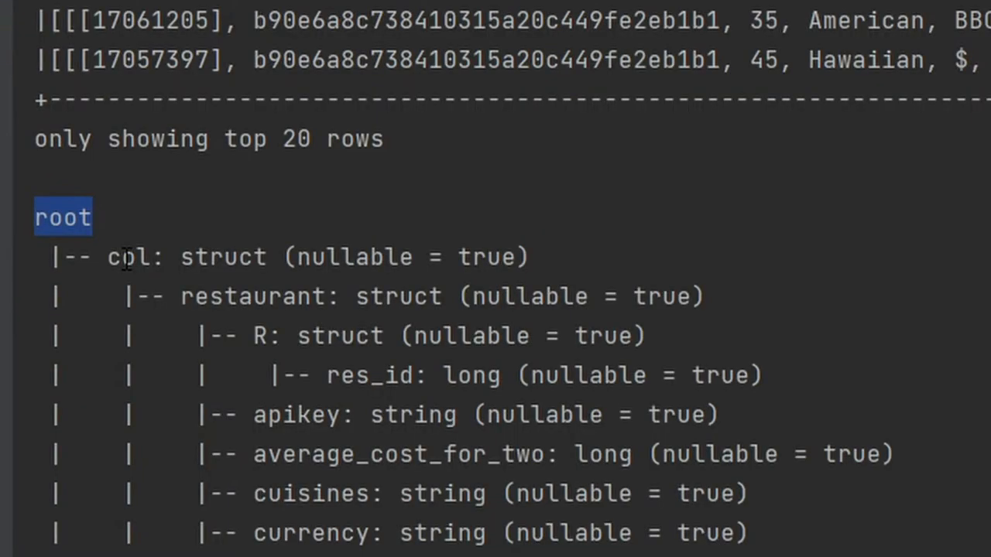
{"action": "double_click", "coordinate": [129, 256]}
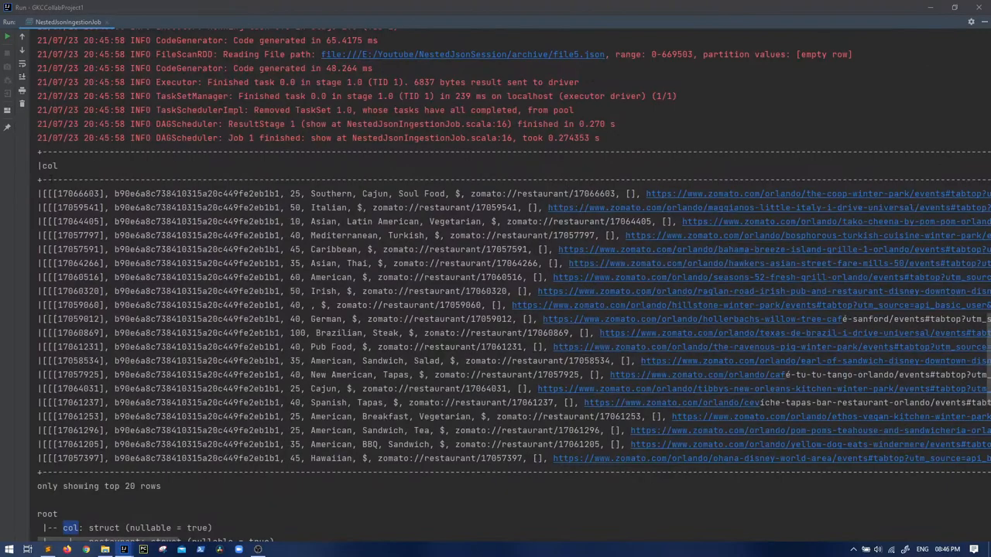
{"action": "double_click", "coordinate": [48, 165]}
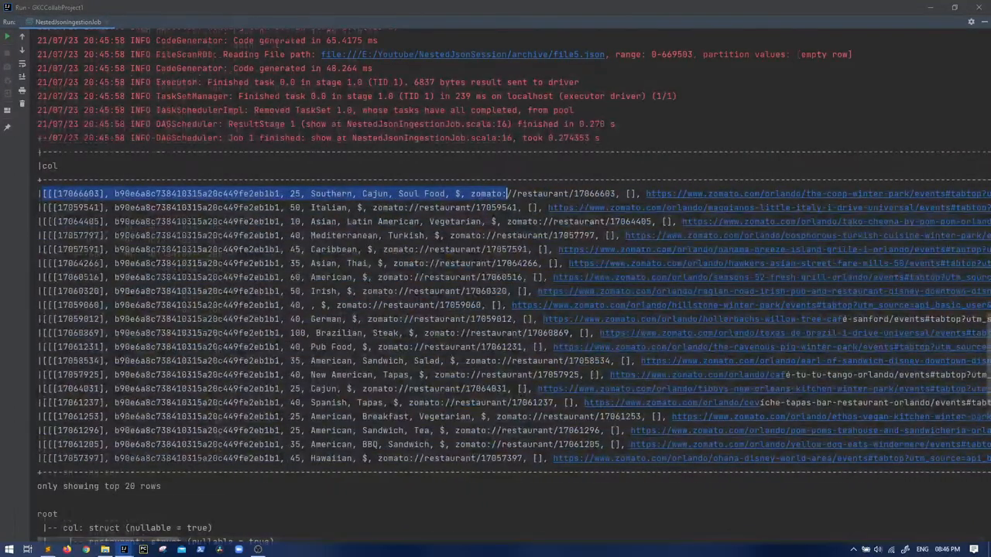
Step: Highlight that col is a struct containing the nested restaurant field
{"action": "scroll", "scroll_direction": "down", "scroll_amount": 3}
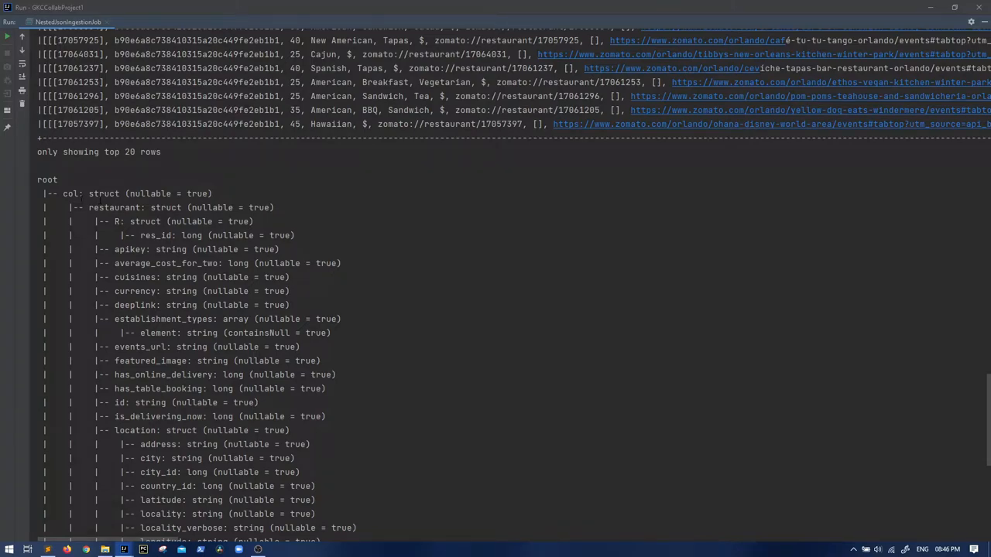
{"action": "double_click", "coordinate": [103, 194]}
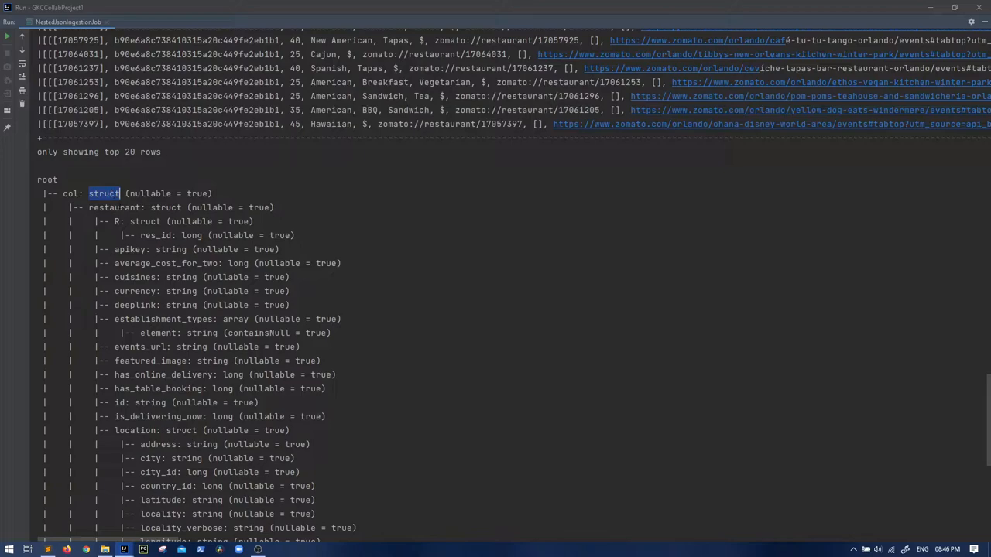
{"action": "double_click", "coordinate": [114, 207]}
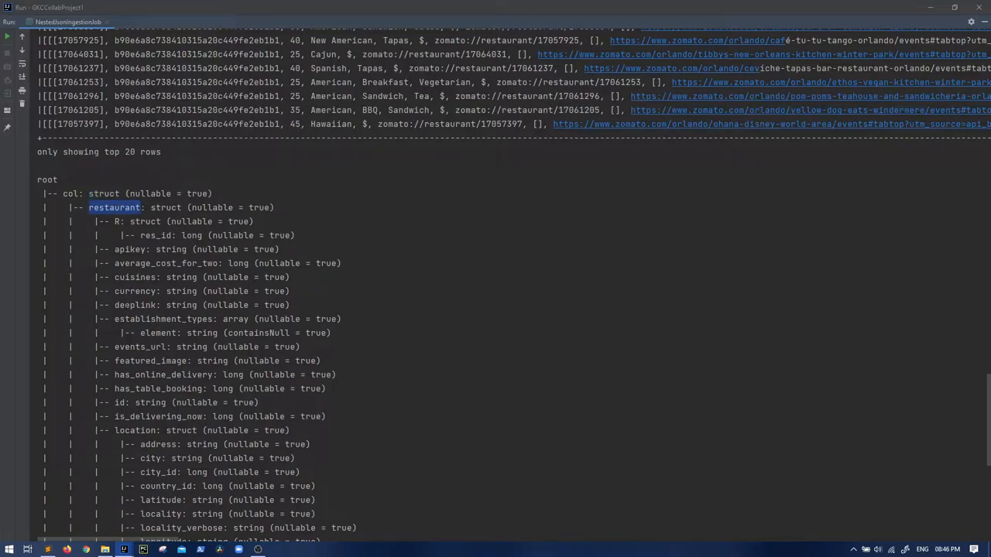
{"action": "double_click", "coordinate": [144, 222]}
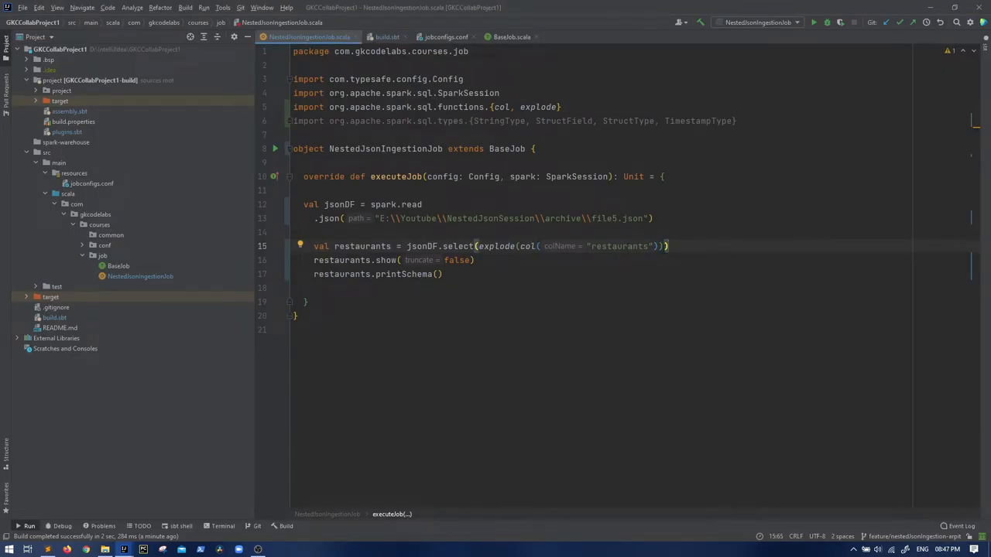
Step: Append .select("col.*") after the explode and rerun the job
{"action": "type", "text": ".se"}
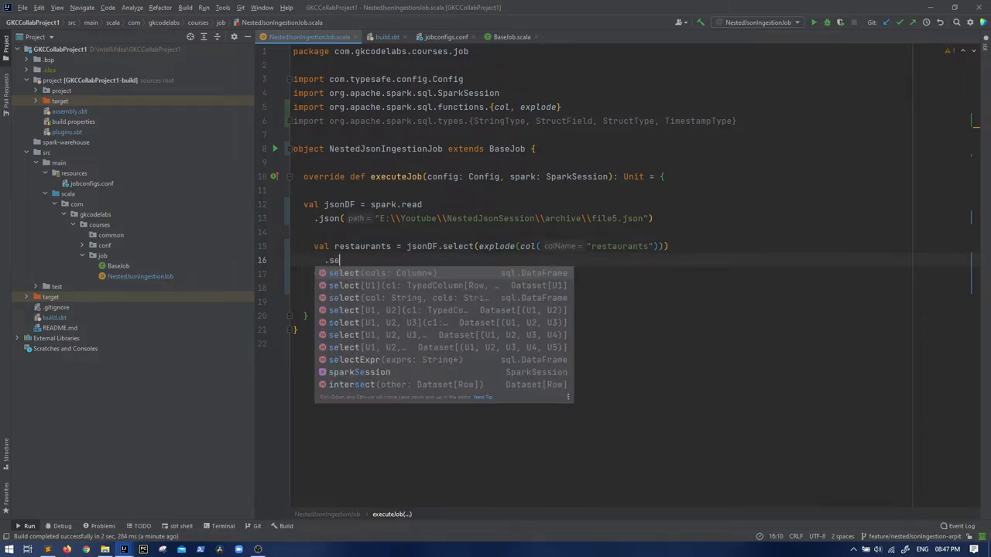
{"action": "left_click", "coordinate": [813, 22]}
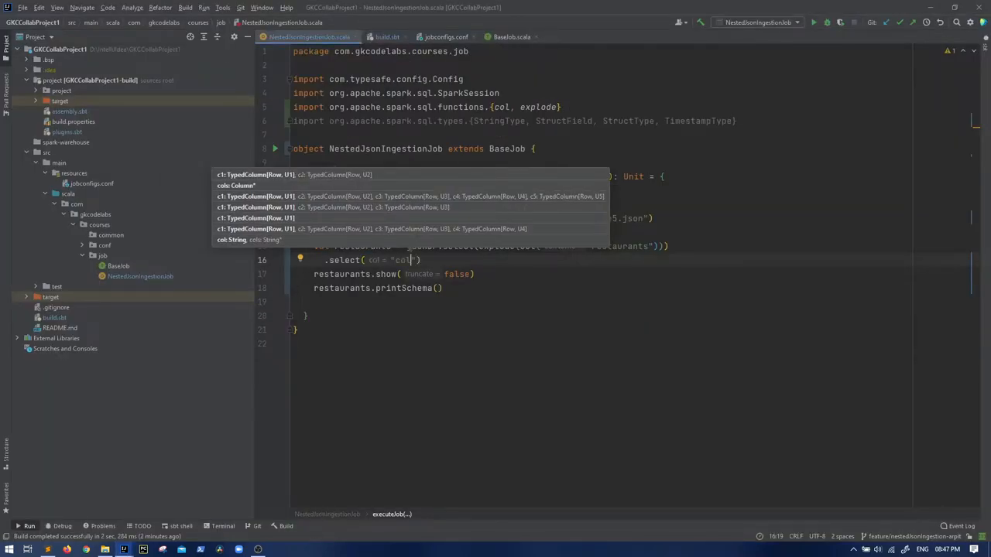
{"action": "type", "text": ".*"}
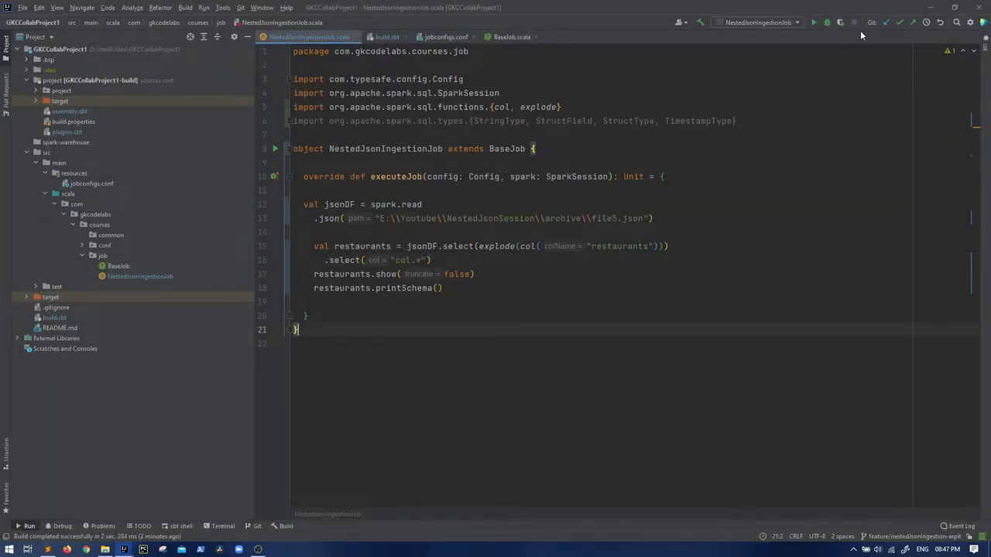
{"action": "left_click", "coordinate": [814, 21]}
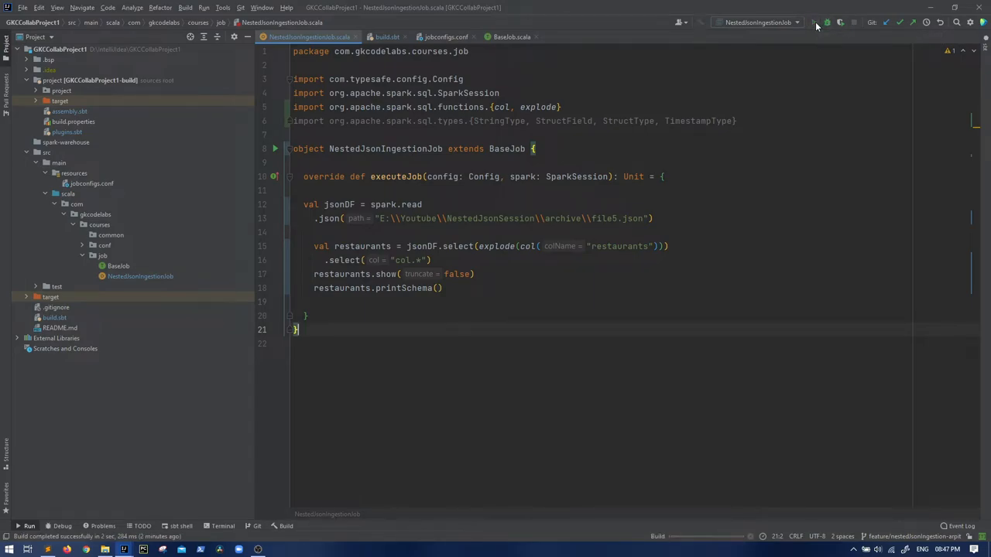
{"action": "left_click", "coordinate": [814, 22]}
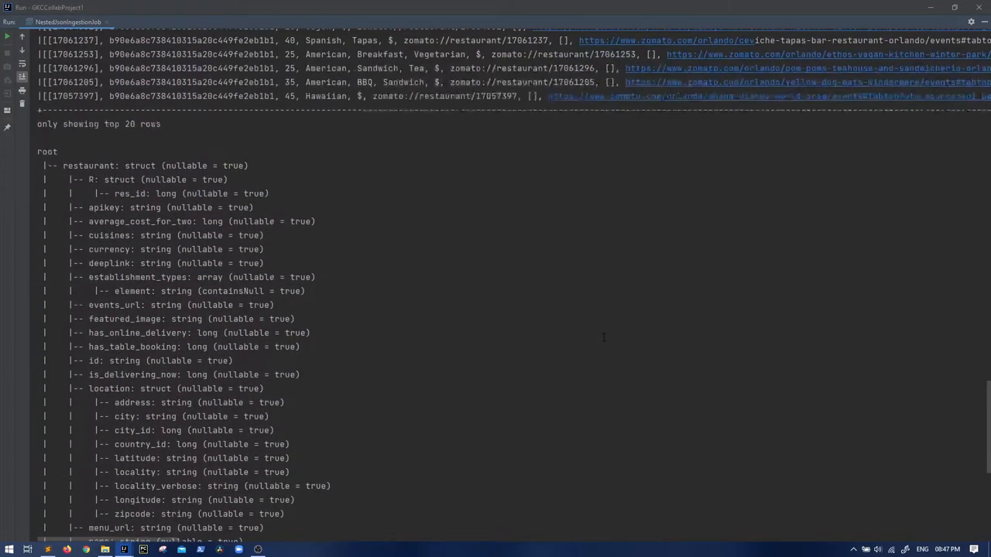
{"action": "double_click", "coordinate": [88, 165]}
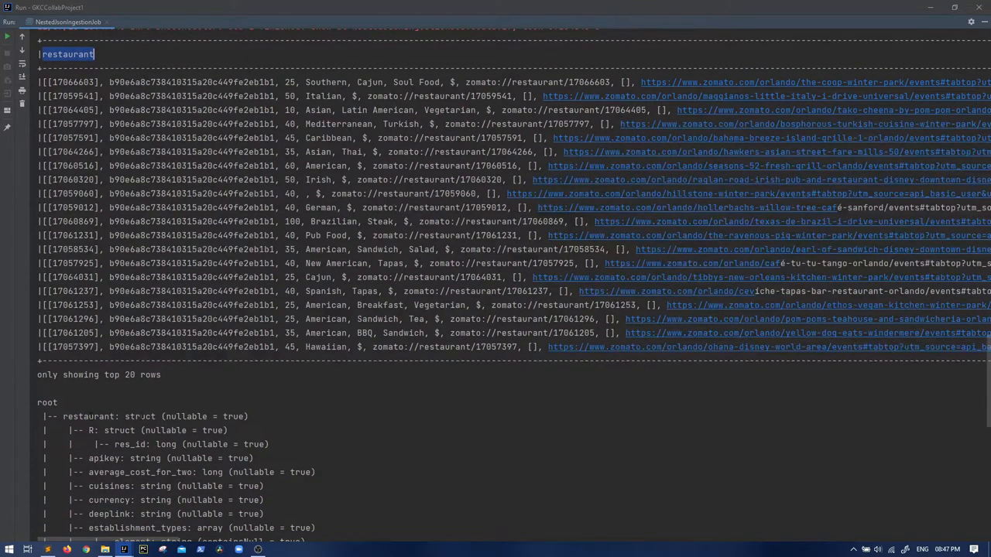
{"action": "double_click", "coordinate": [140, 416]}
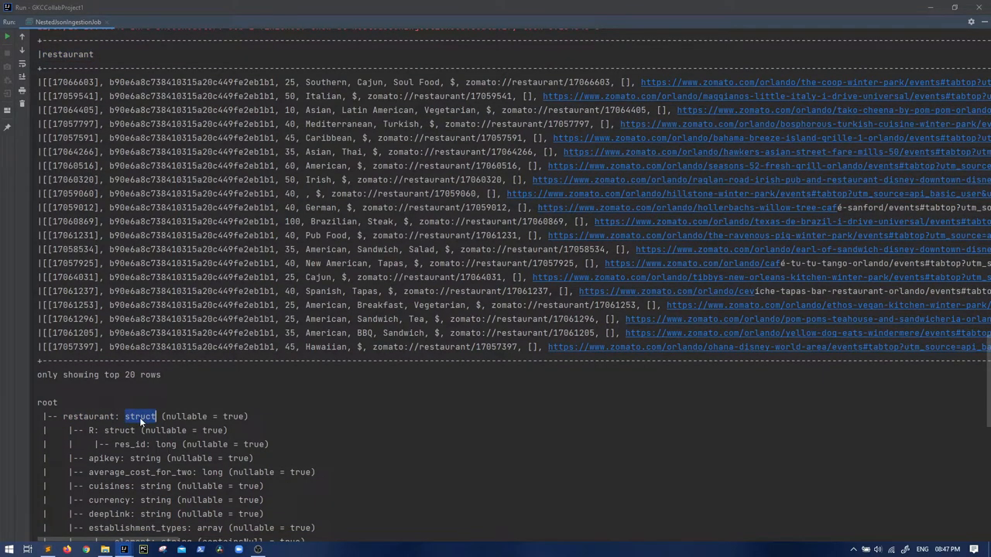
{"action": "double_click", "coordinate": [139, 415]}
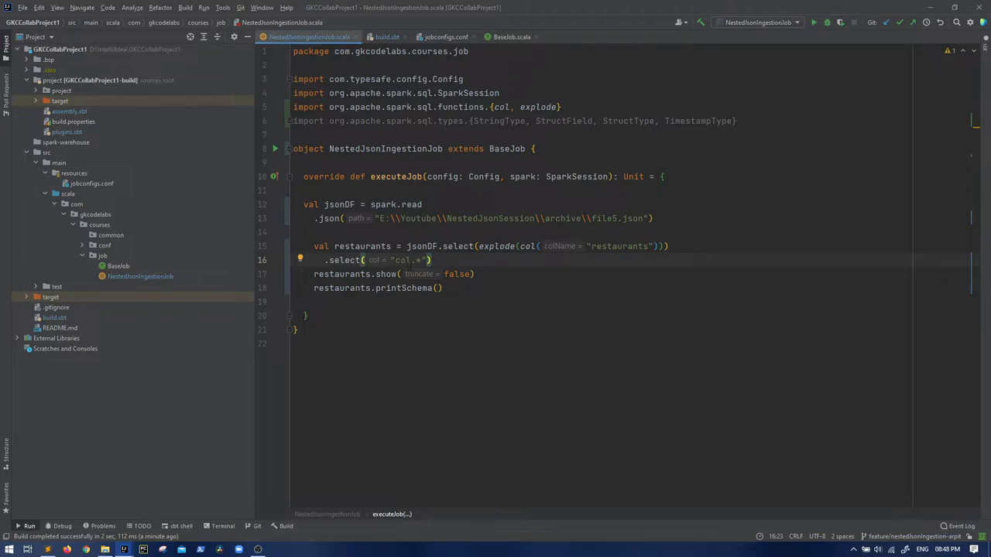
Step: Change the second select to "col.restaurant.*" to expand restaurant fields into columns
{"action": "type", "text": "restaurants"}
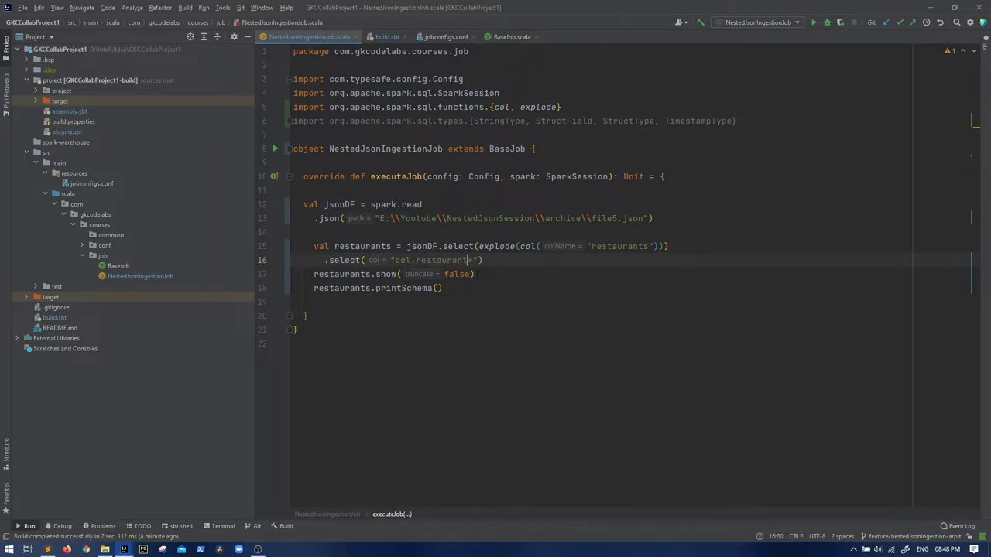
{"action": "type", "text": "*"}
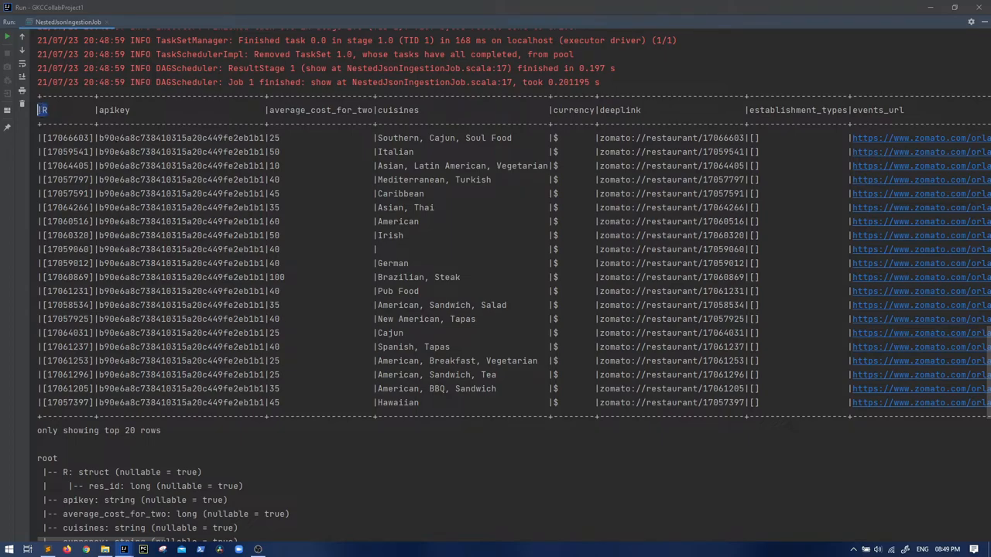
{"action": "double_click", "coordinate": [113, 110]}
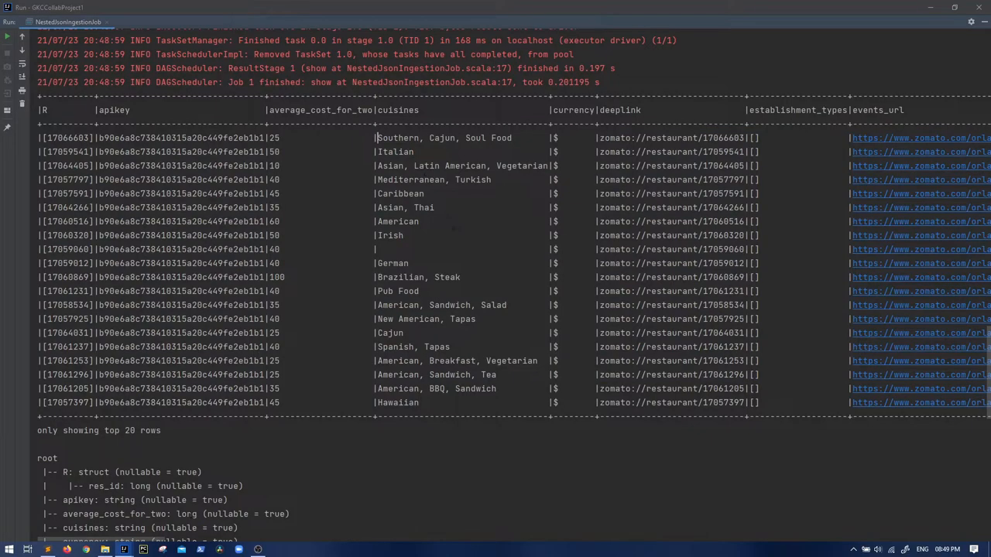
{"action": "scroll", "scroll_direction": "right", "scroll_amount": 3}
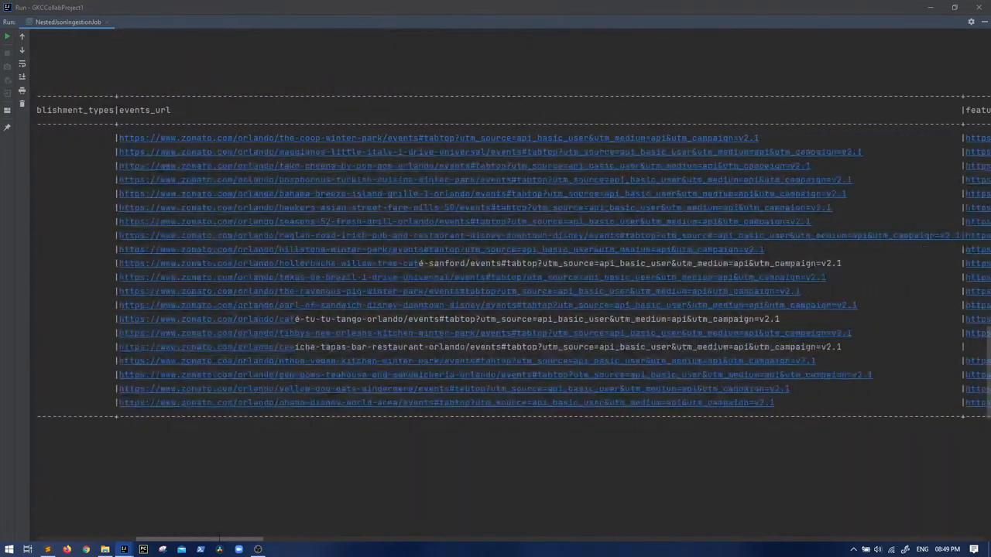
{"action": "double_click", "coordinate": [144, 110]}
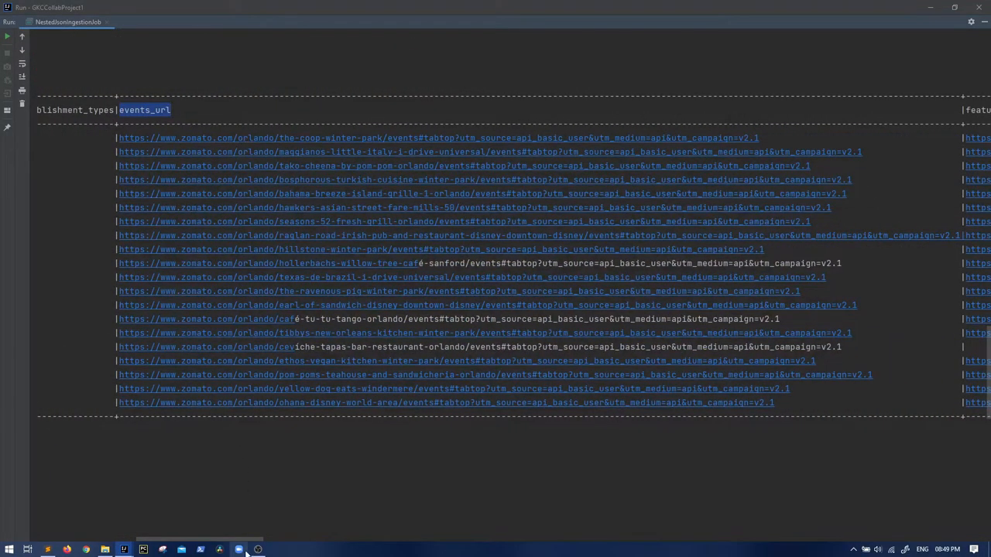
{"action": "scroll", "scroll_direction": "right", "scroll_amount": 3}
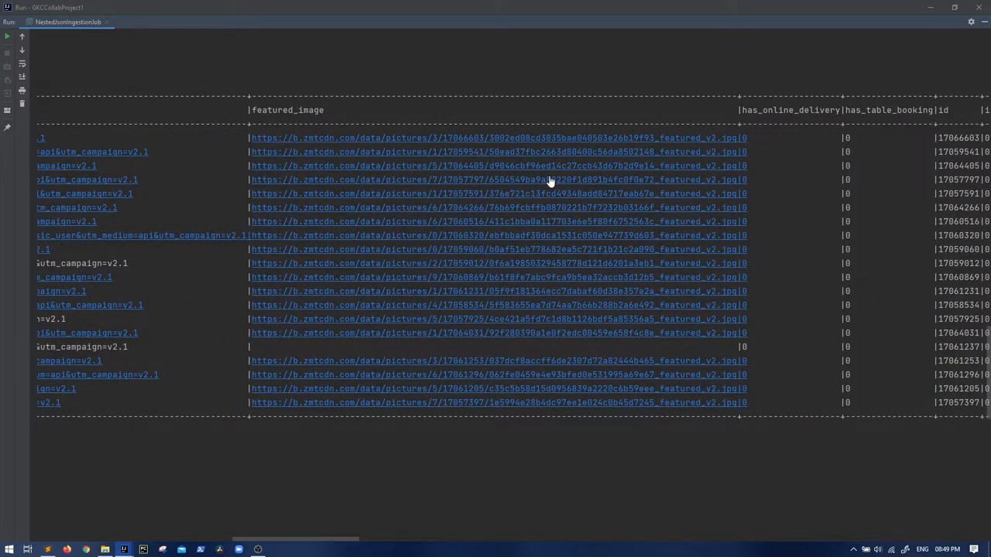
{"action": "scroll", "scroll_direction": "right", "scroll_amount": 3}
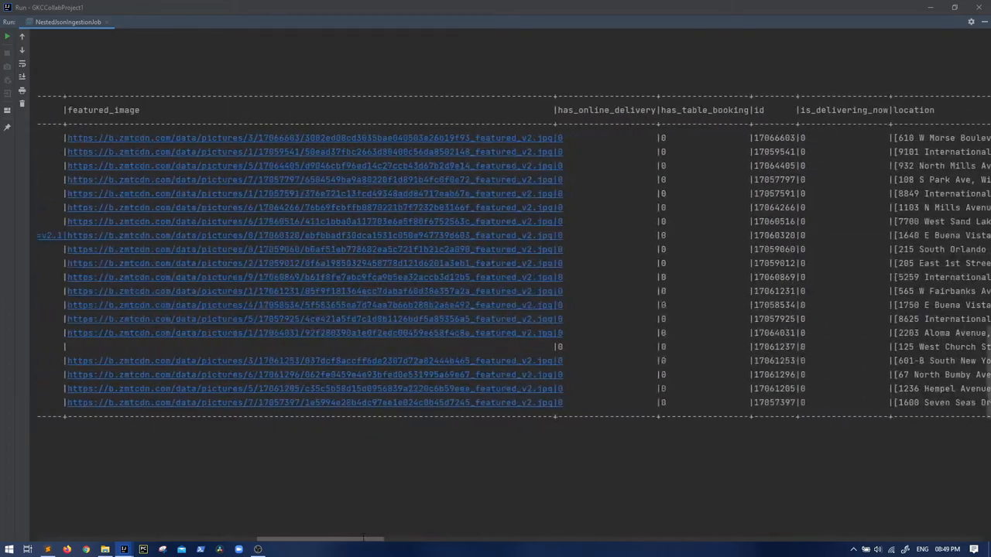
{"action": "scroll", "scroll_direction": "right", "scroll_amount": 3}
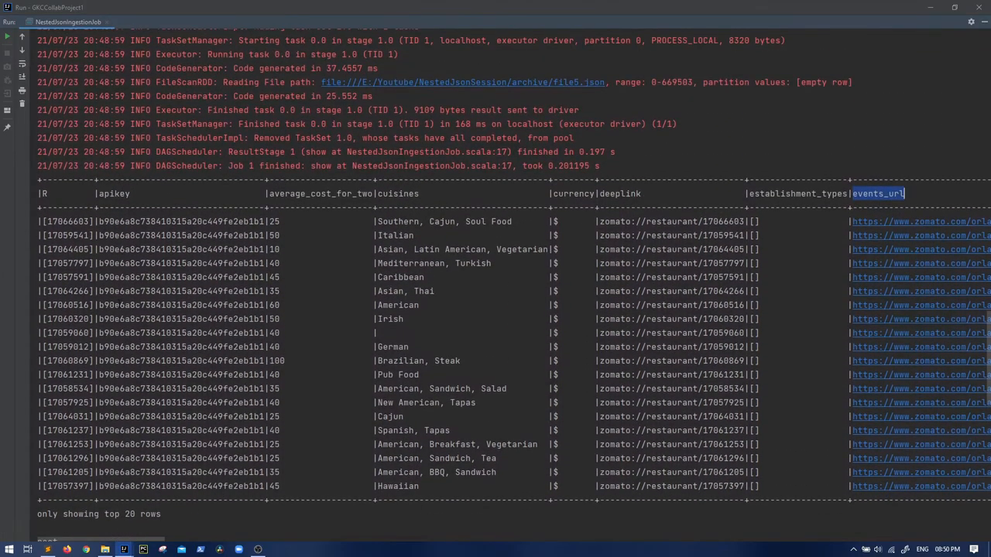
{"action": "scroll", "scroll_direction": "down", "scroll_amount": 3}
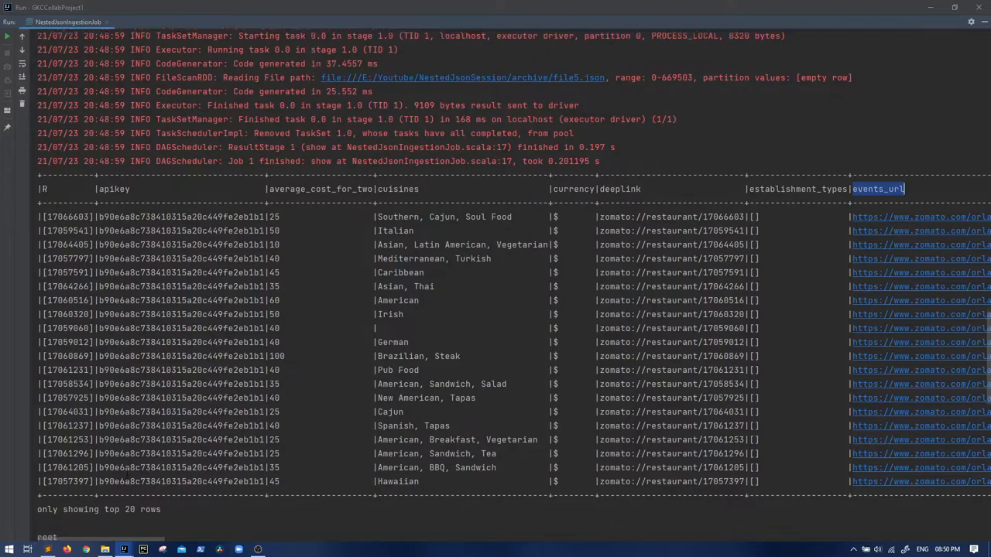
{"action": "scroll", "scroll_direction": "down", "scroll_amount": 3}
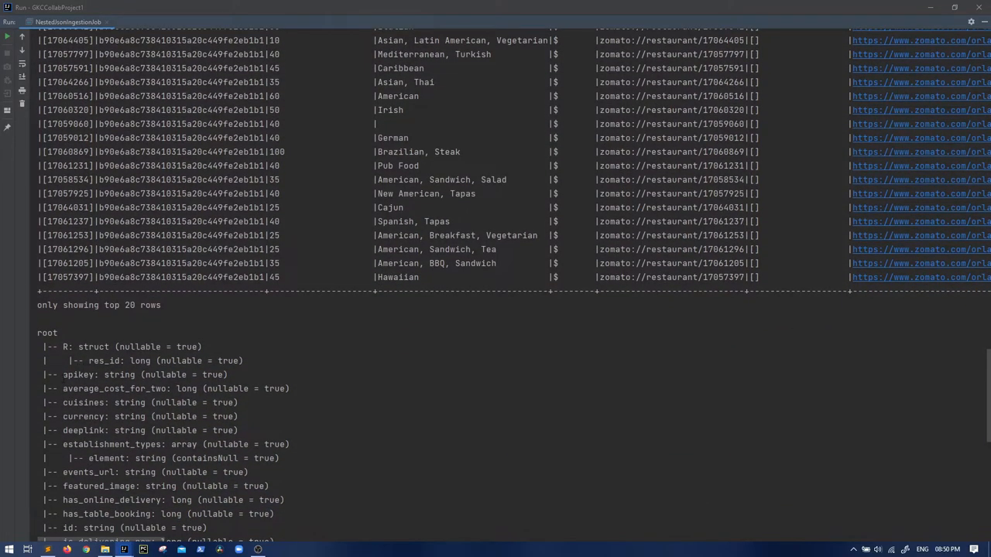
{"action": "left_click_drag", "start_coordinate": [62, 375], "coordinate": [294, 445]}
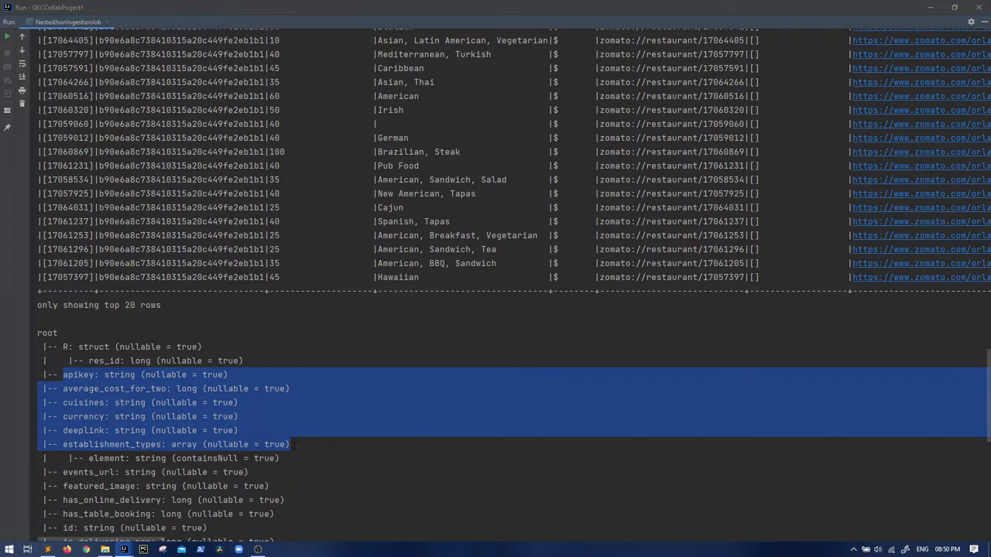
{"action": "scroll", "scroll_direction": "down", "scroll_amount": 3}
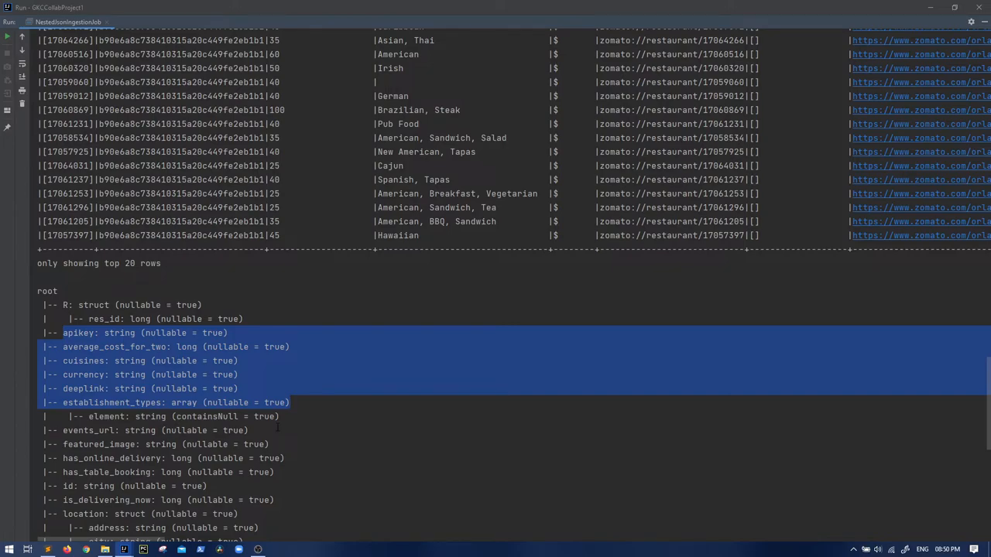
{"action": "scroll", "scroll_direction": "down", "scroll_amount": 3}
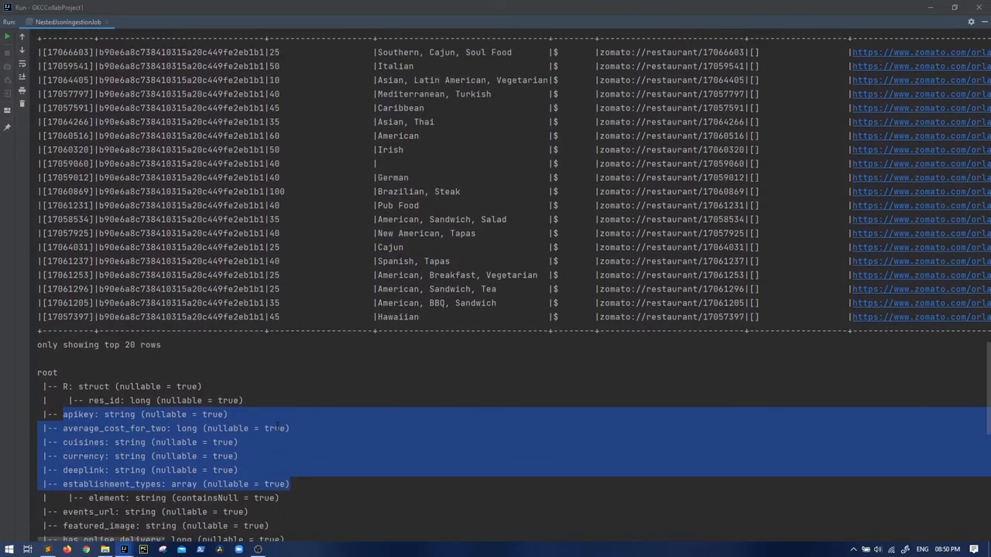